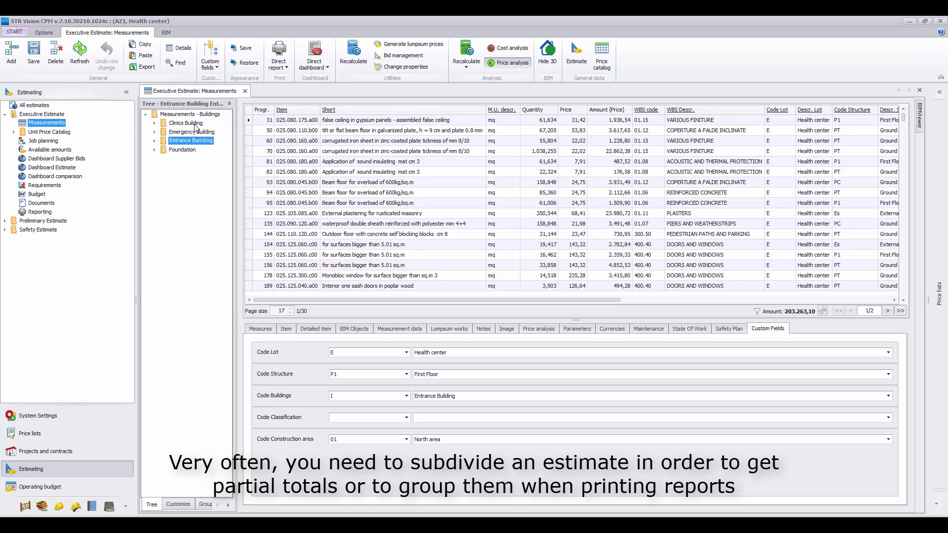
Drill down the tree from Emergency Building through Entrance Building to the Foundation branch
{"action": "left_click", "coordinate": [192, 131]}
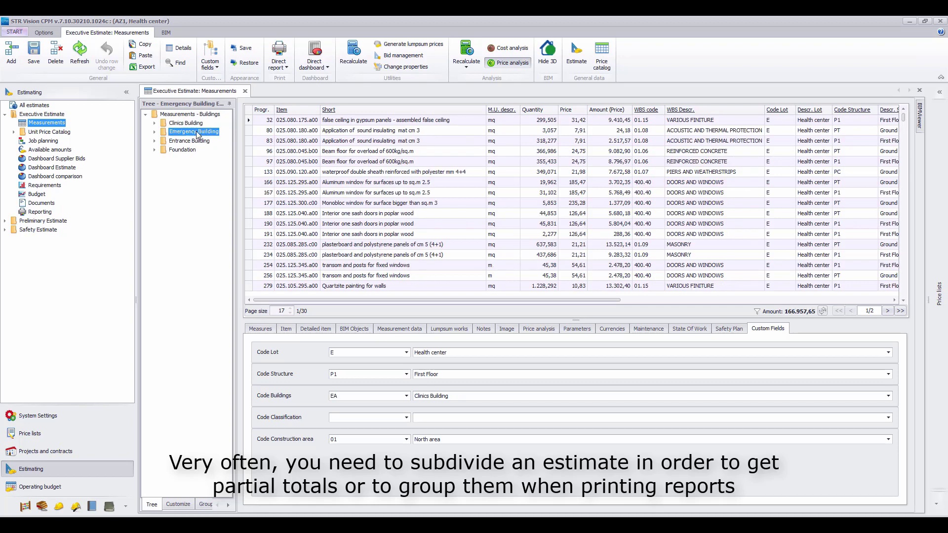
{"action": "left_click", "coordinate": [191, 140]}
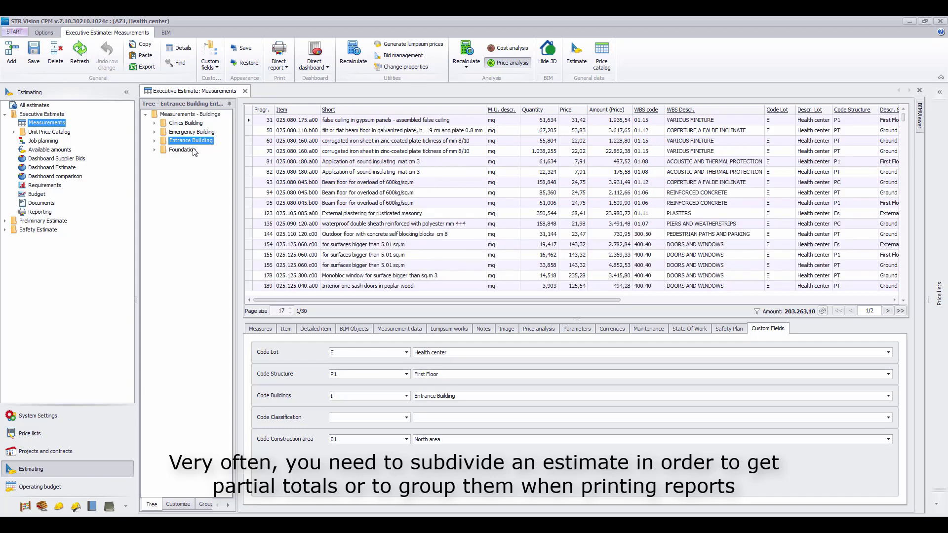
{"action": "left_click", "coordinate": [184, 149]}
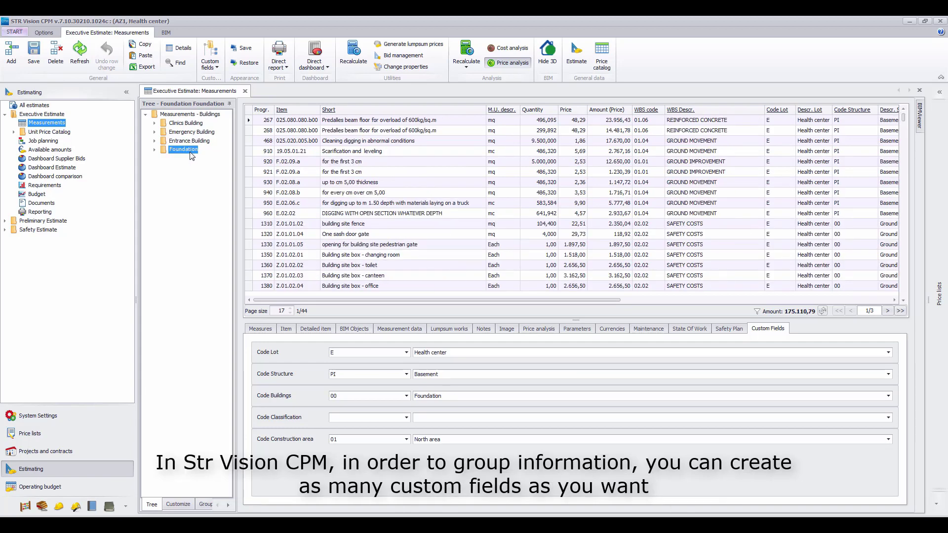
{"action": "mouse_move", "coordinate": [187, 214]}
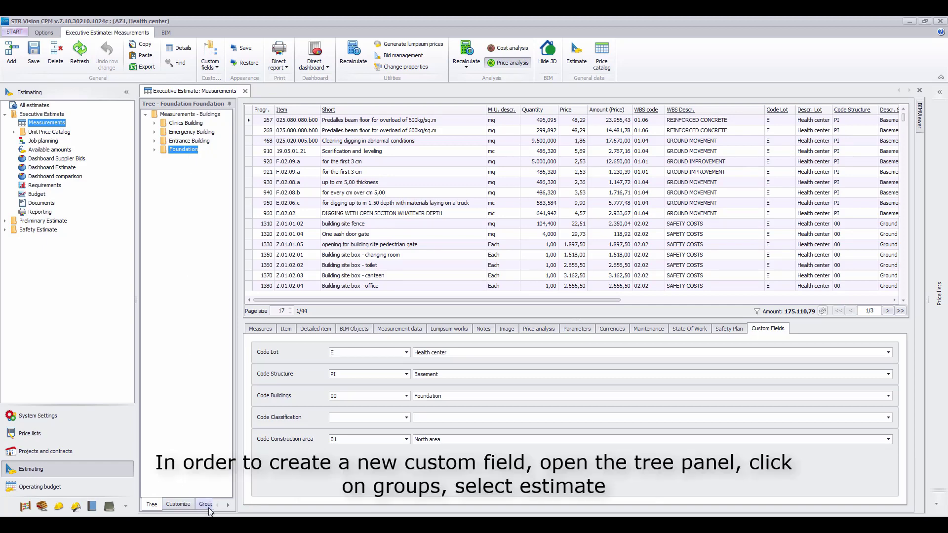
{"action": "mouse_move", "coordinate": [218, 510]}
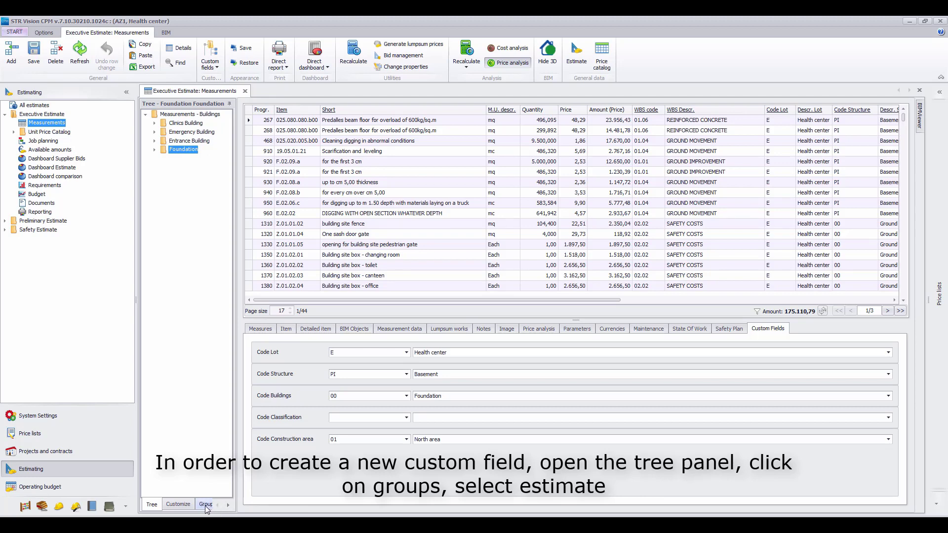
Add an estimate custom field named 'New field' under the Estimate group and associate it
{"action": "left_click", "coordinate": [206, 504]}
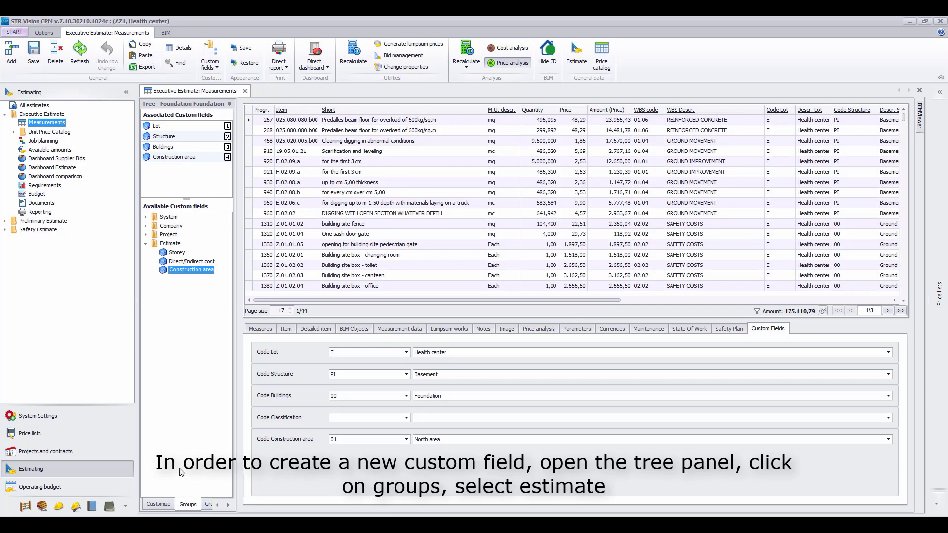
{"action": "right_click", "coordinate": [191, 268]}
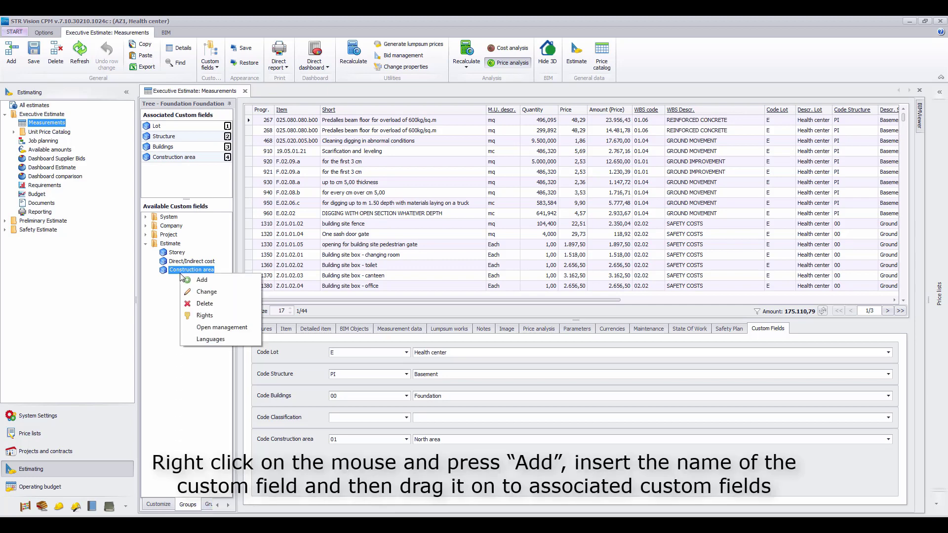
{"action": "left_click", "coordinate": [202, 280]}
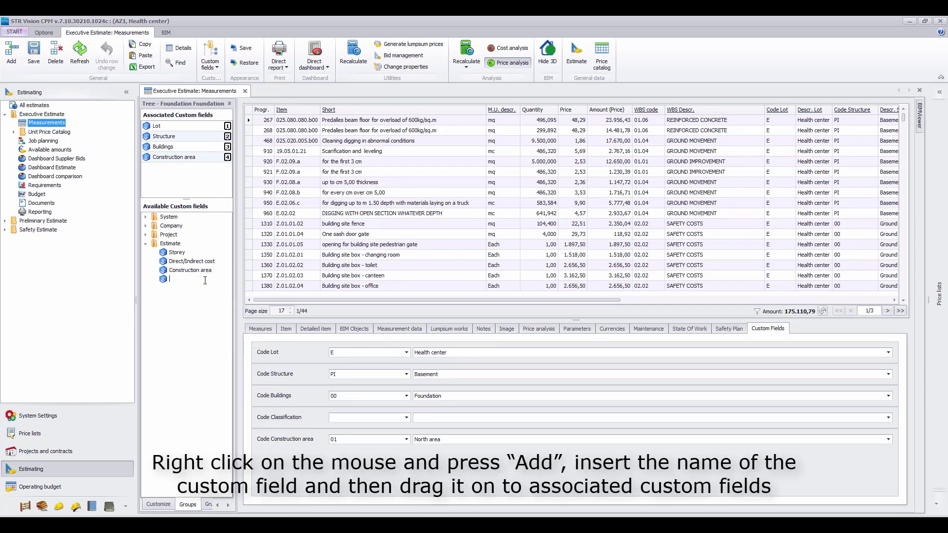
{"action": "type", "text": "New f"}
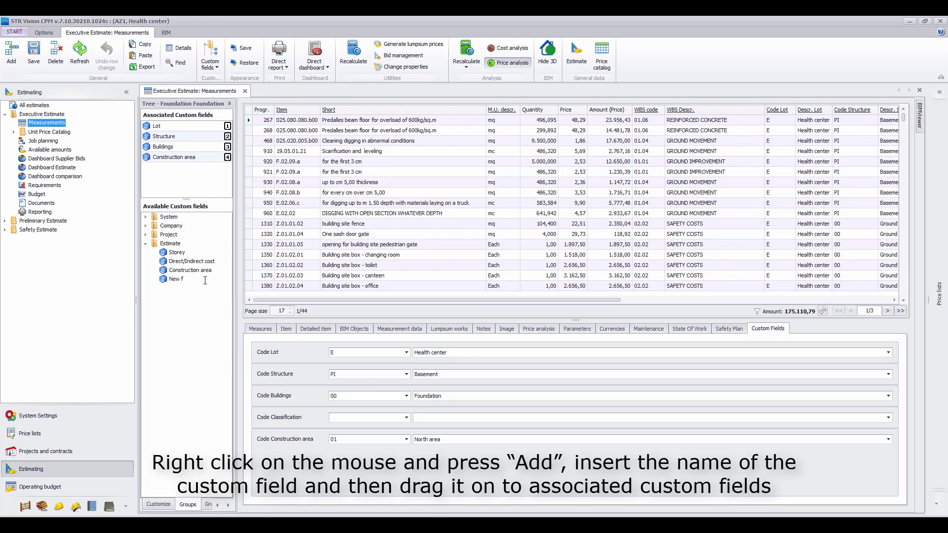
{"action": "type", "text": "ield"}
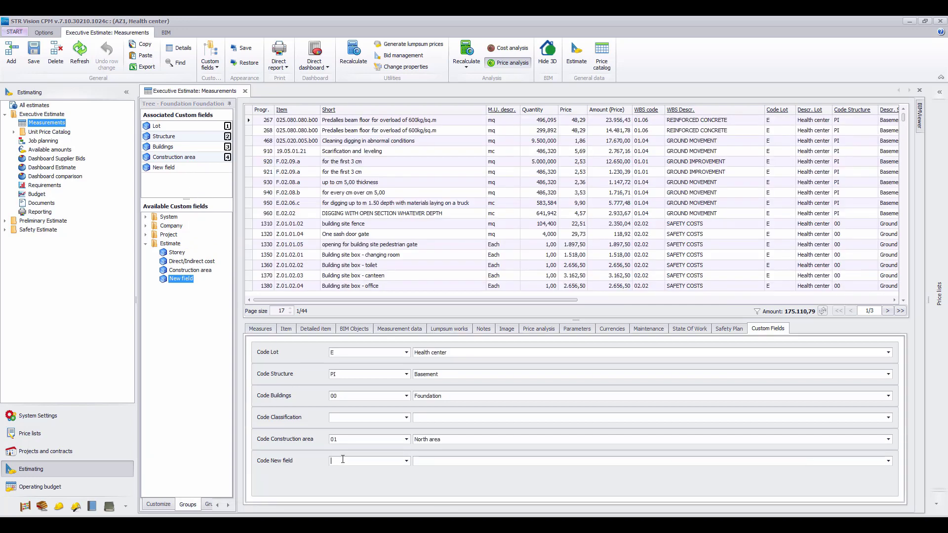
{"action": "left_click", "coordinate": [182, 278]}
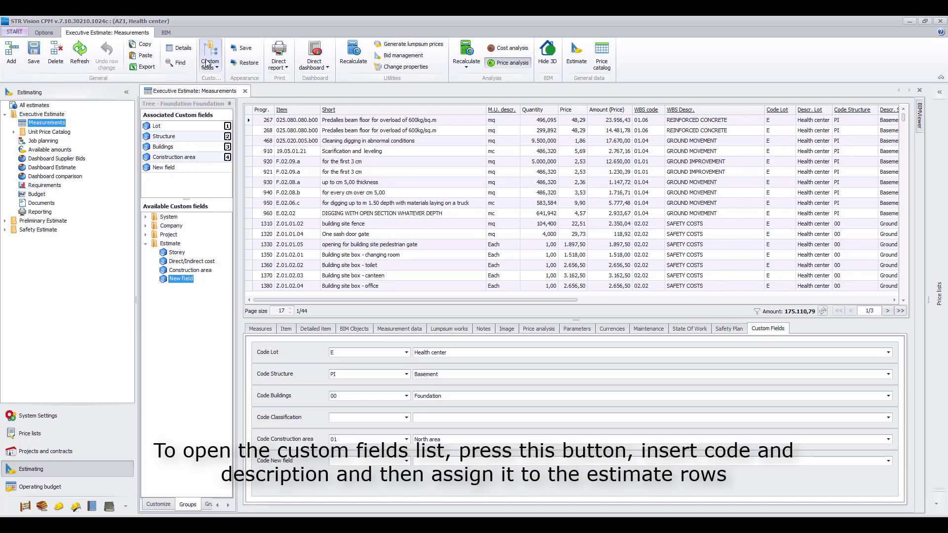
Look up the Structure code table among the custom fields, then return to the measurements
{"action": "left_click", "coordinate": [210, 54]}
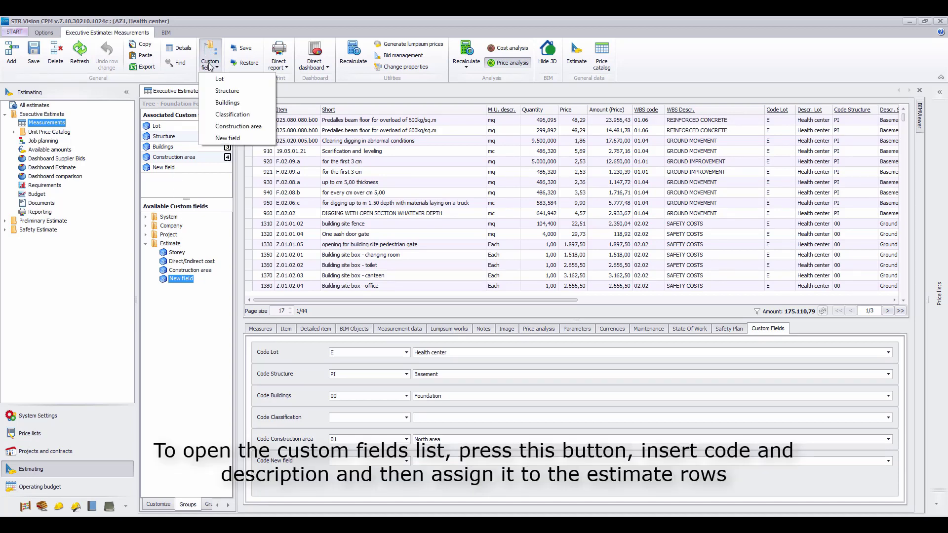
{"action": "left_click", "coordinate": [227, 90]}
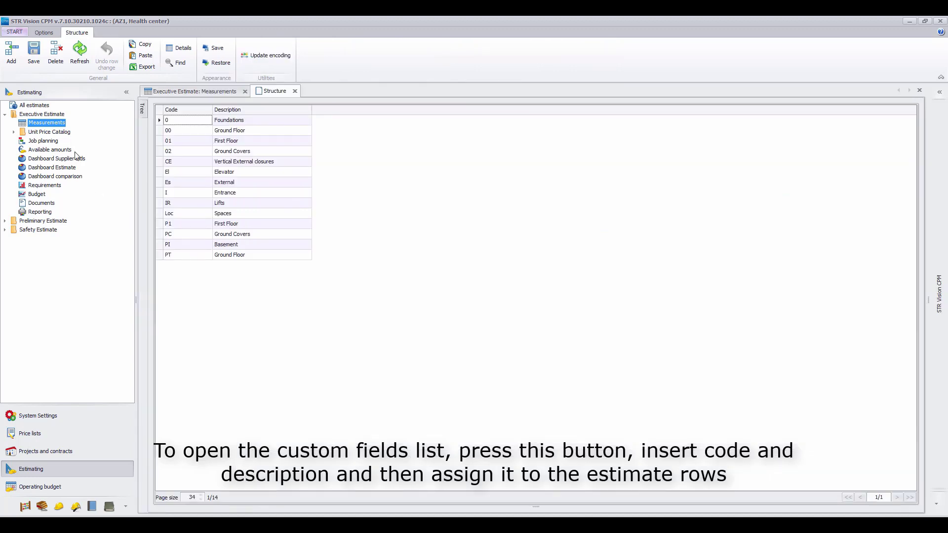
{"action": "left_click", "coordinate": [209, 53]}
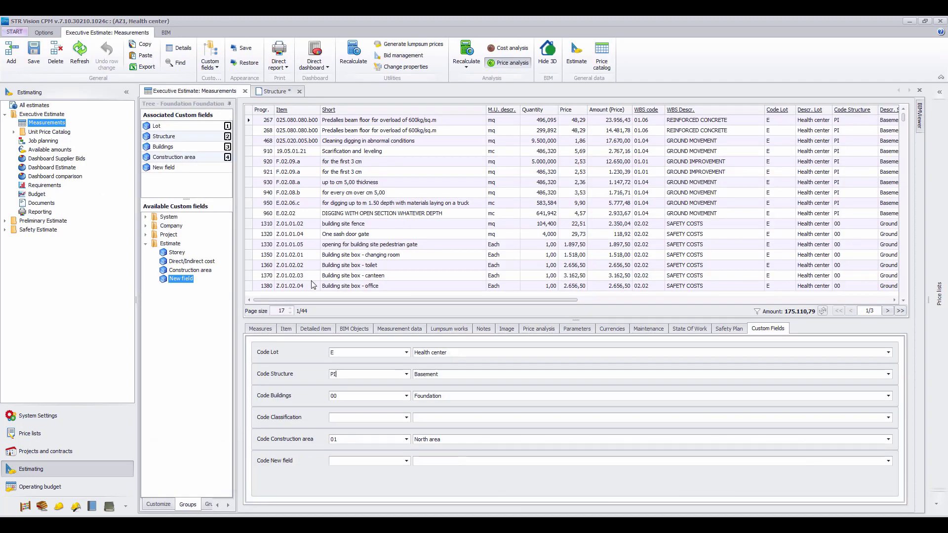
{"action": "mouse_move", "coordinate": [353, 371]}
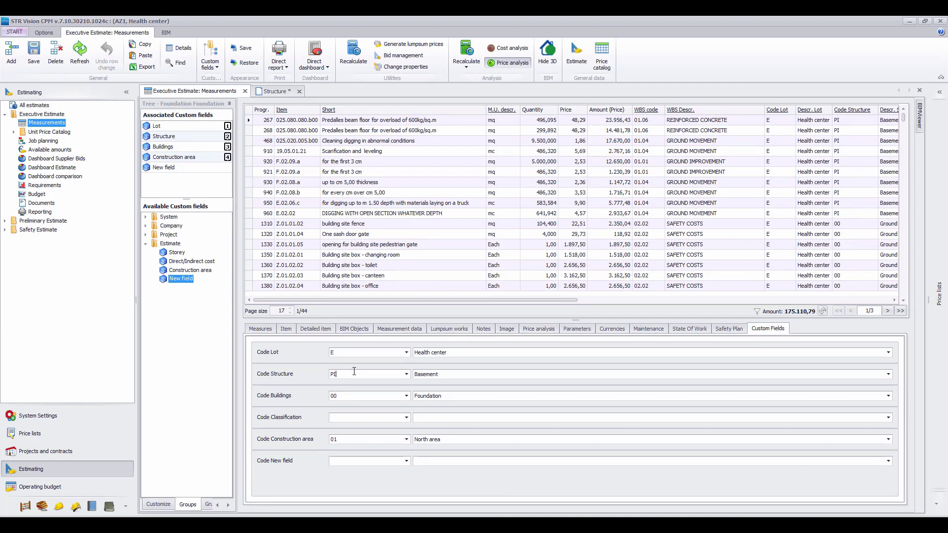
Set the first Foundation row's Structure code to CE, Vertical External closures
{"action": "left_click", "coordinate": [405, 373]}
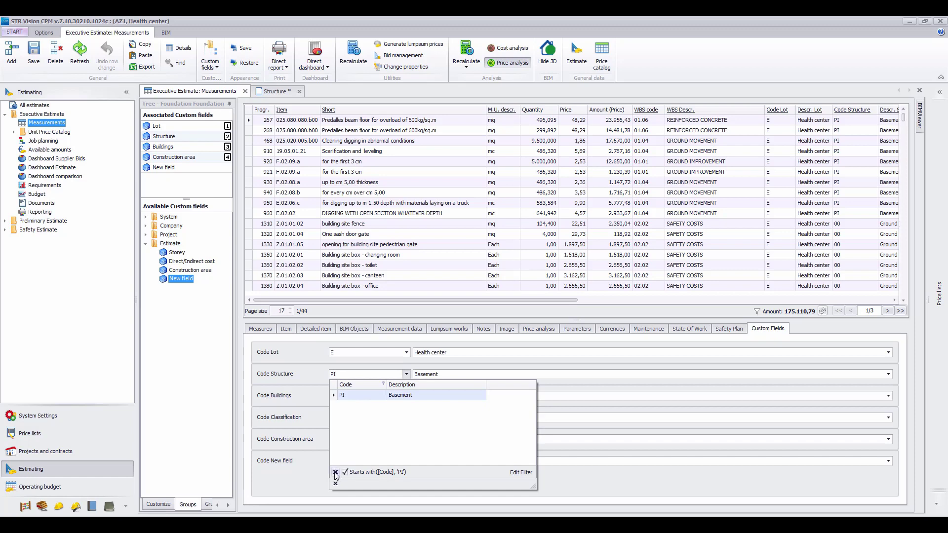
{"action": "left_click", "coordinate": [335, 472]}
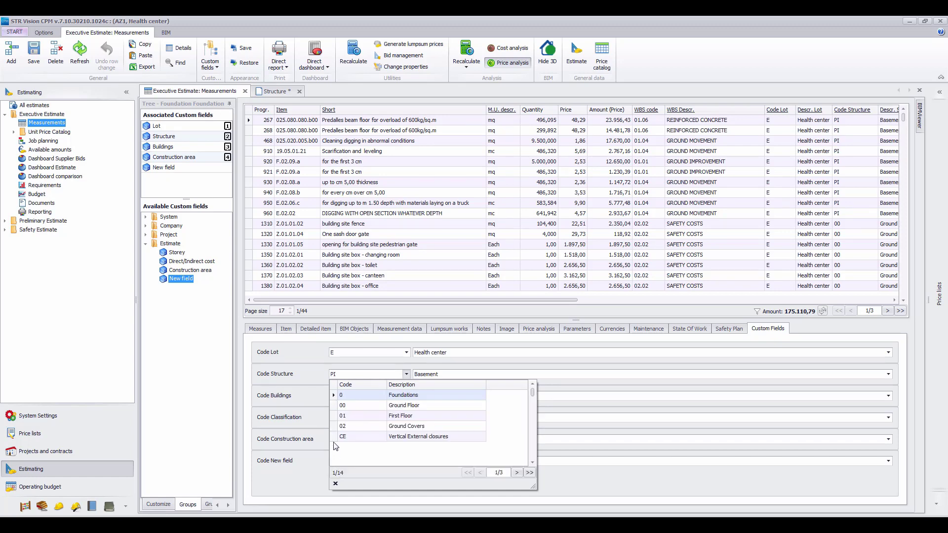
{"action": "left_click", "coordinate": [342, 435]}
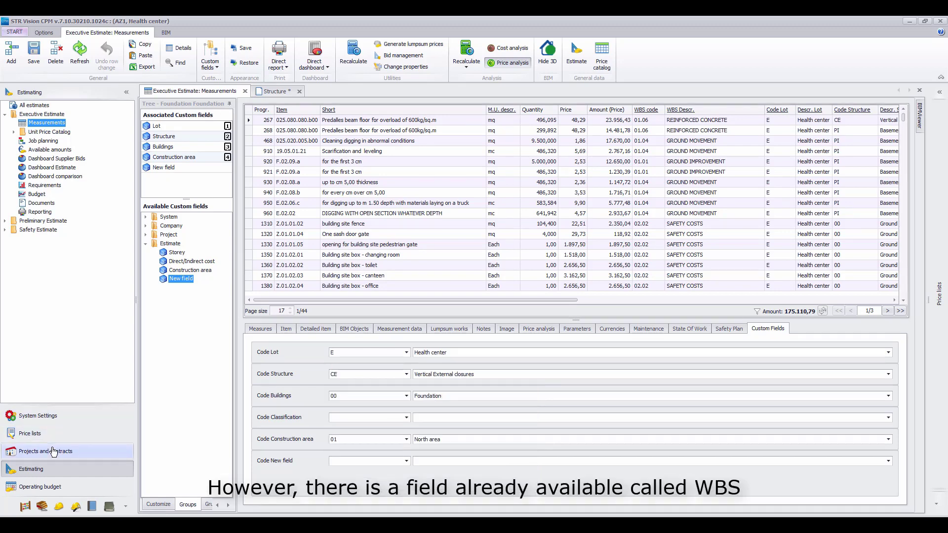
Browse Health center WBS codes 01.09.01 and 01.09.03, then return to the Executive Estimate
{"action": "left_click", "coordinate": [44, 451]}
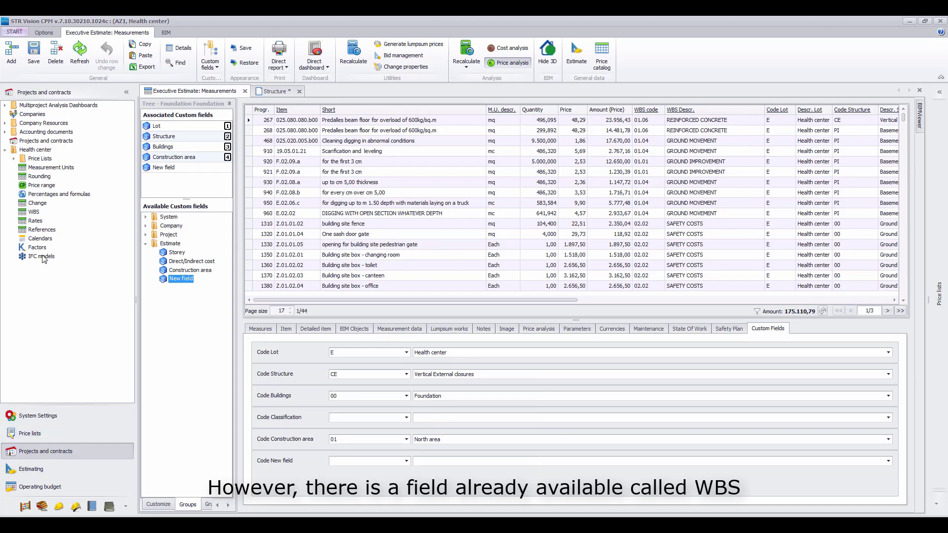
{"action": "left_click", "coordinate": [34, 211]}
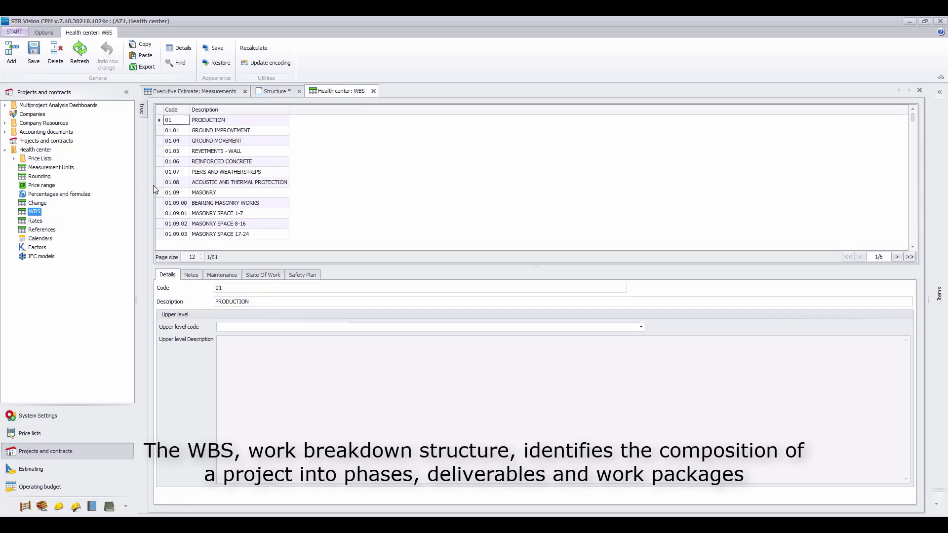
{"action": "left_click", "coordinate": [218, 213]}
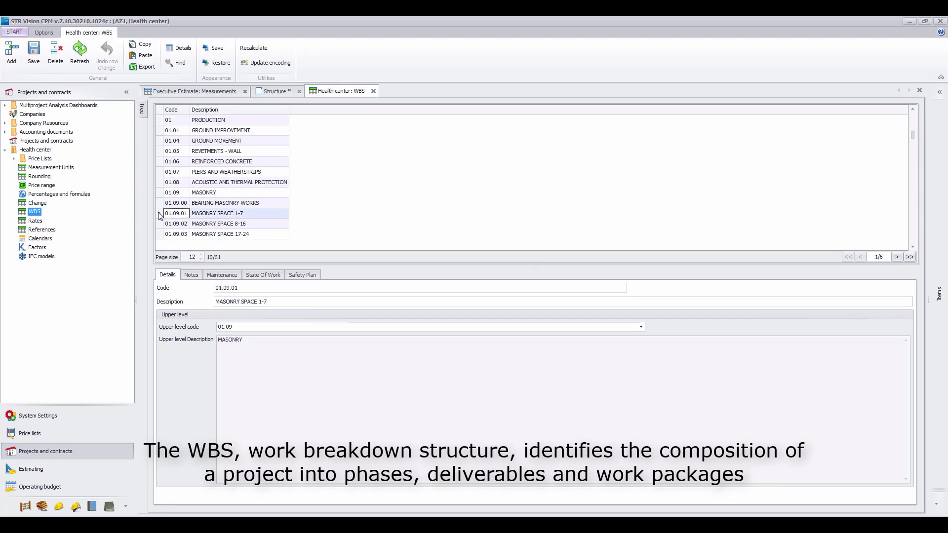
{"action": "left_click", "coordinate": [219, 234]}
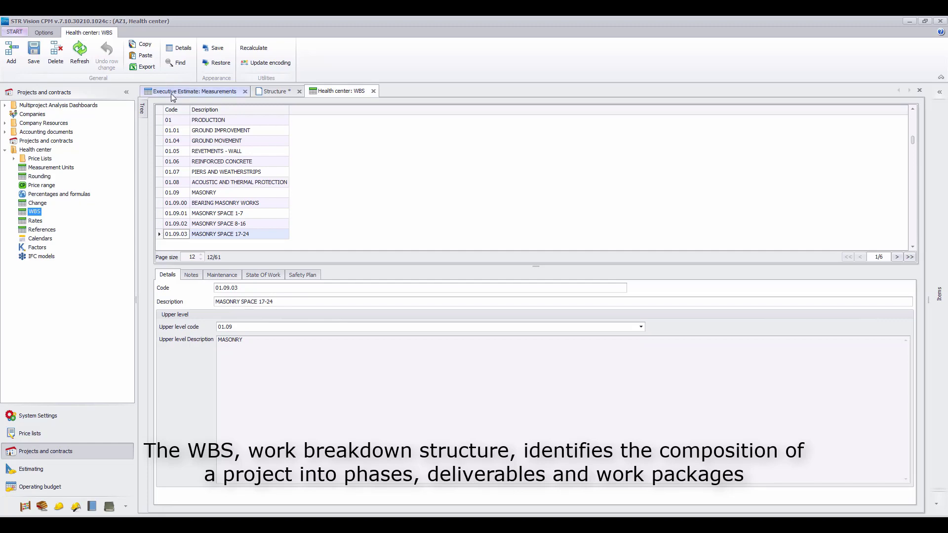
{"action": "left_click", "coordinate": [194, 91]}
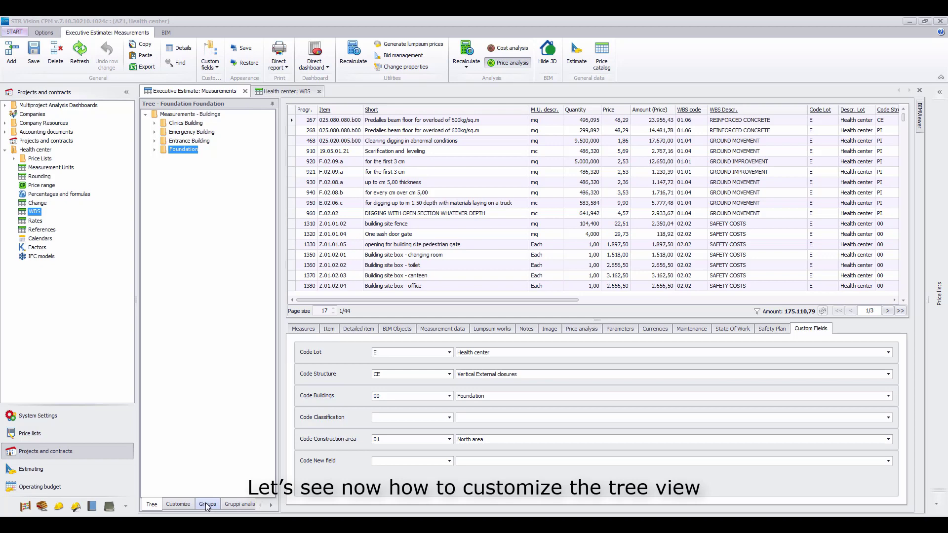
Start a new navigation tree template named WBS built on the WBS Descr. field
{"action": "left_click", "coordinate": [207, 504]}
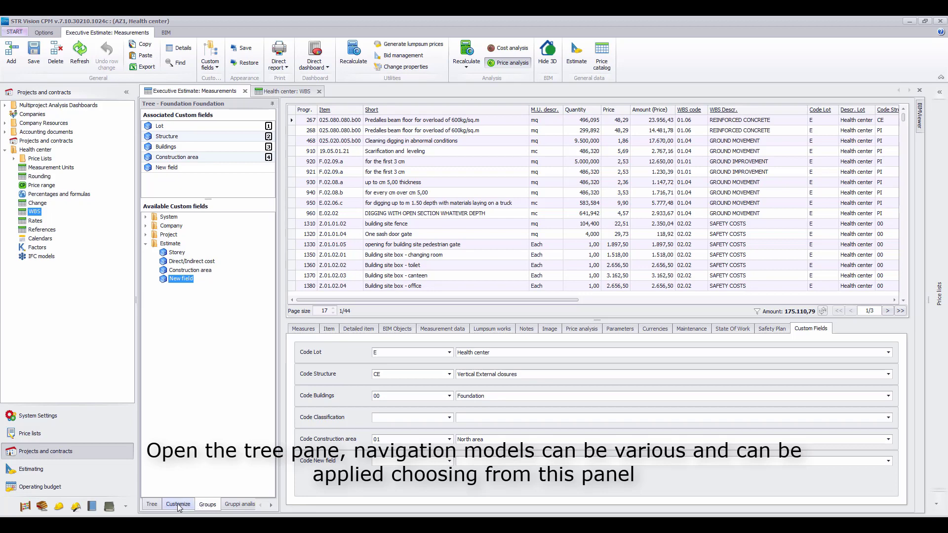
{"action": "left_click", "coordinate": [177, 503]}
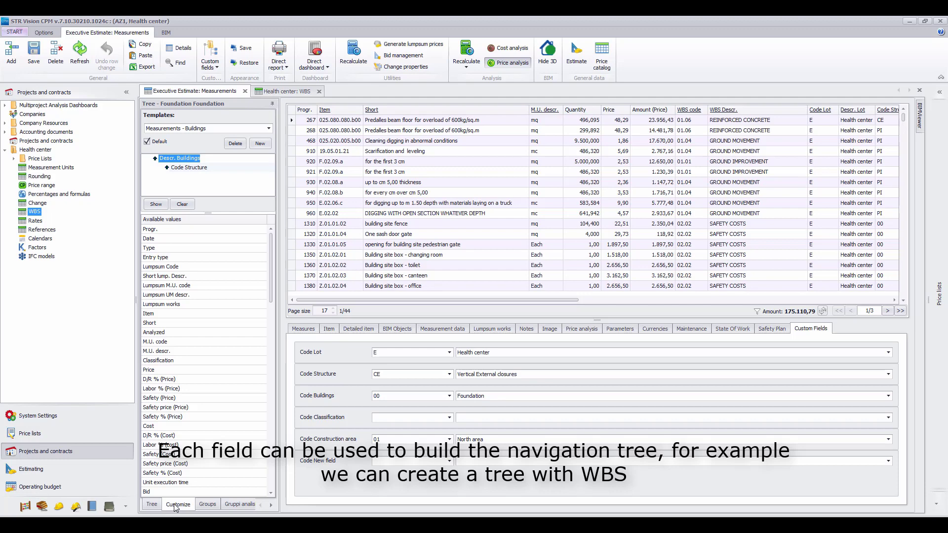
{"action": "mouse_move", "coordinate": [231, 349]}
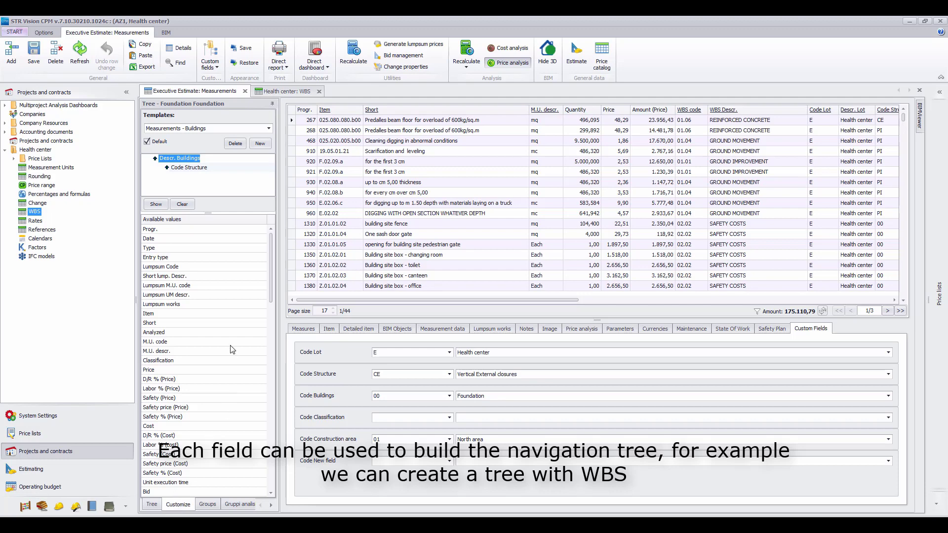
{"action": "left_click", "coordinate": [260, 143]}
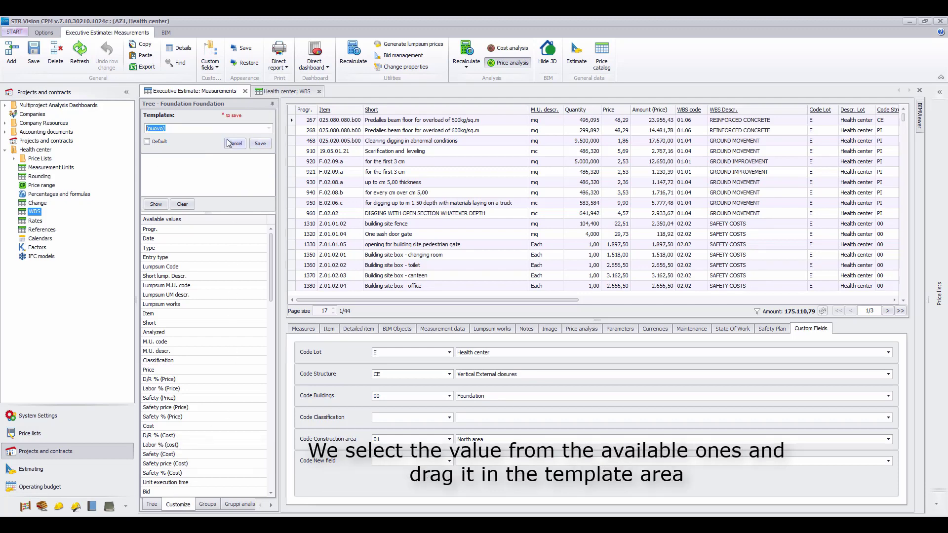
{"action": "type", "text": "WBS"}
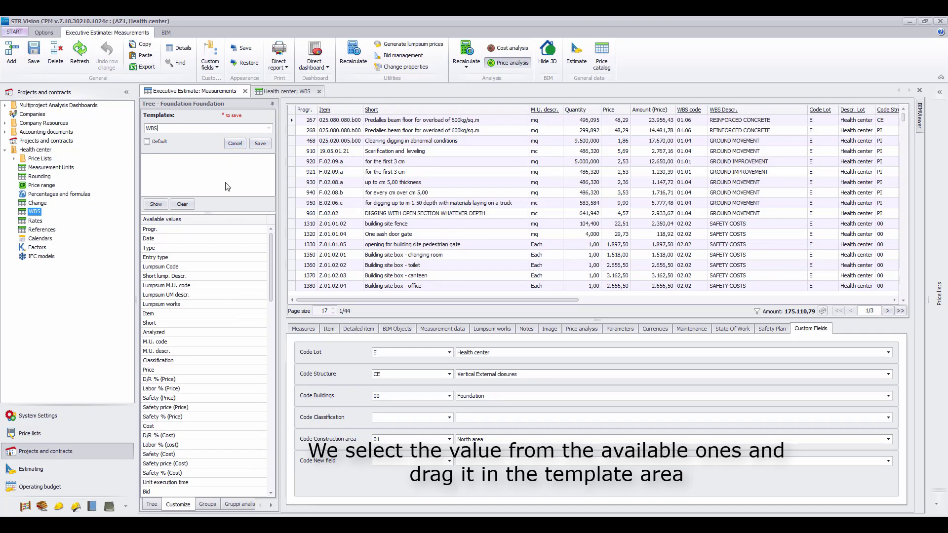
{"action": "scroll", "scroll_direction": "down", "scroll_amount": 3}
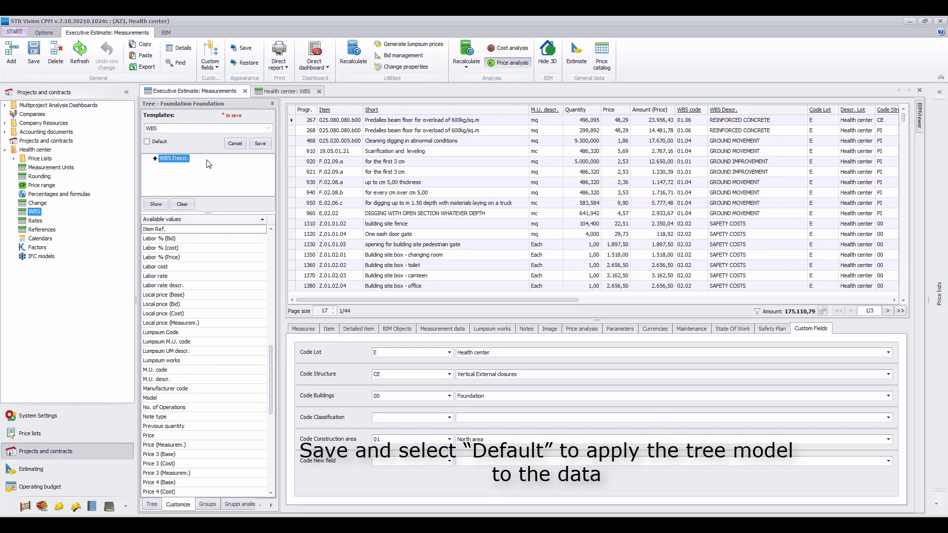
Save the WBS template and save it again as the default tree
{"action": "left_click", "coordinate": [260, 143]}
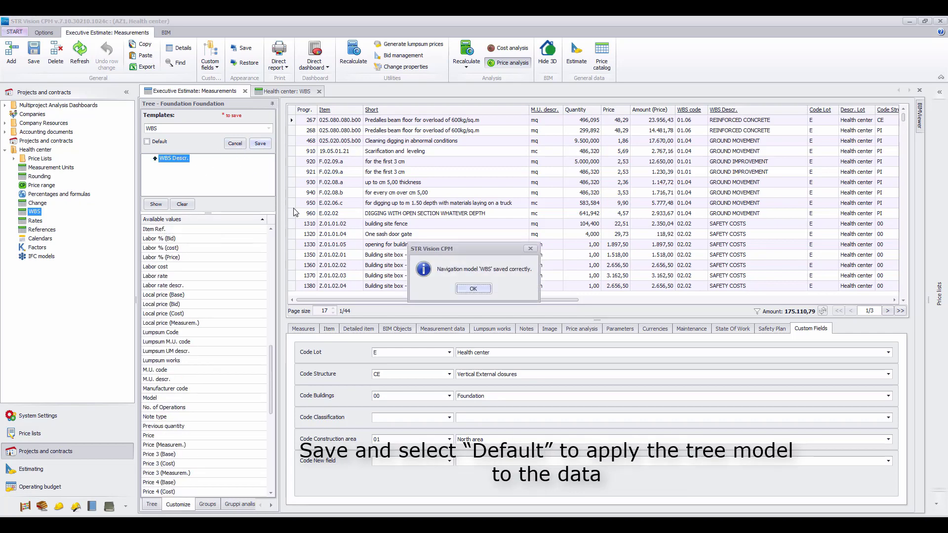
{"action": "left_click", "coordinate": [473, 288]}
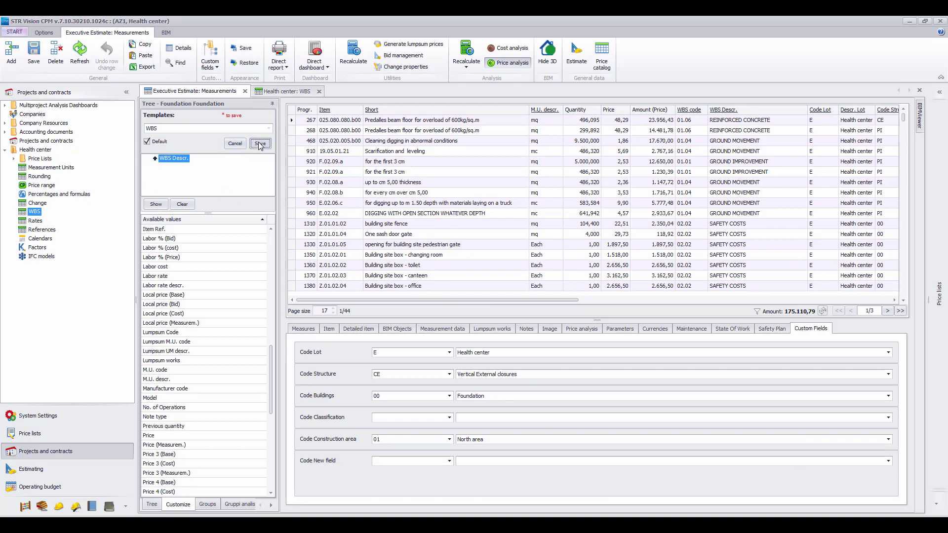
{"action": "left_click", "coordinate": [260, 143]}
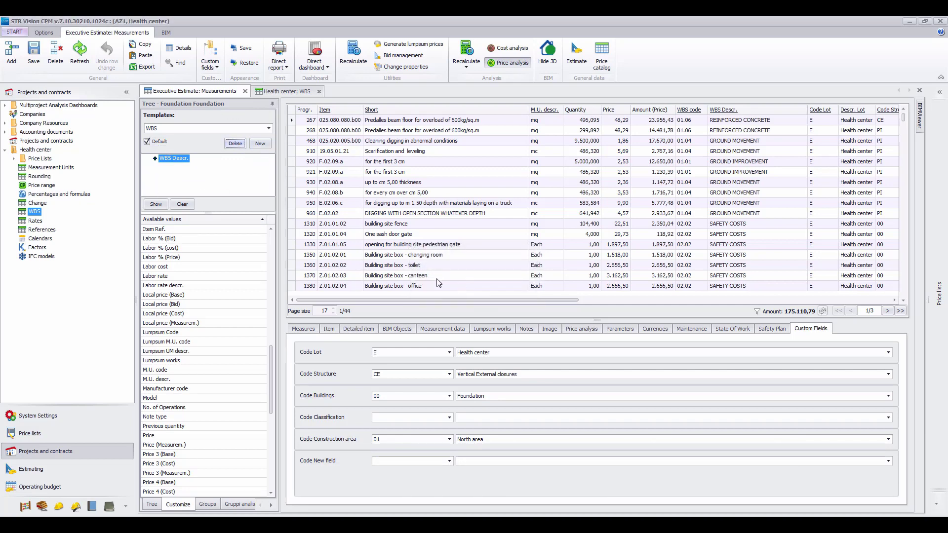
Show the estimate's WBS navigation tree and bring up the Price lists panel beside it
{"action": "left_click", "coordinate": [152, 504]}
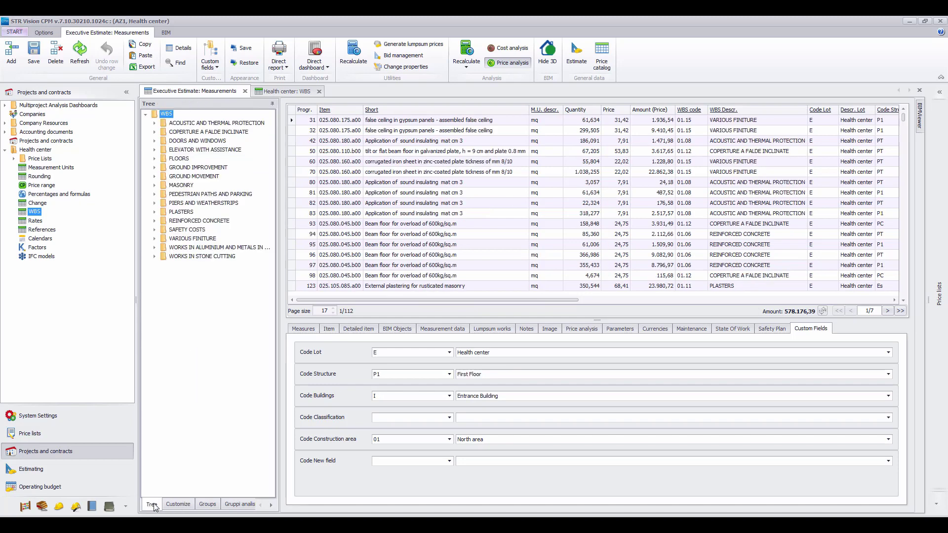
{"action": "mouse_move", "coordinate": [219, 247]}
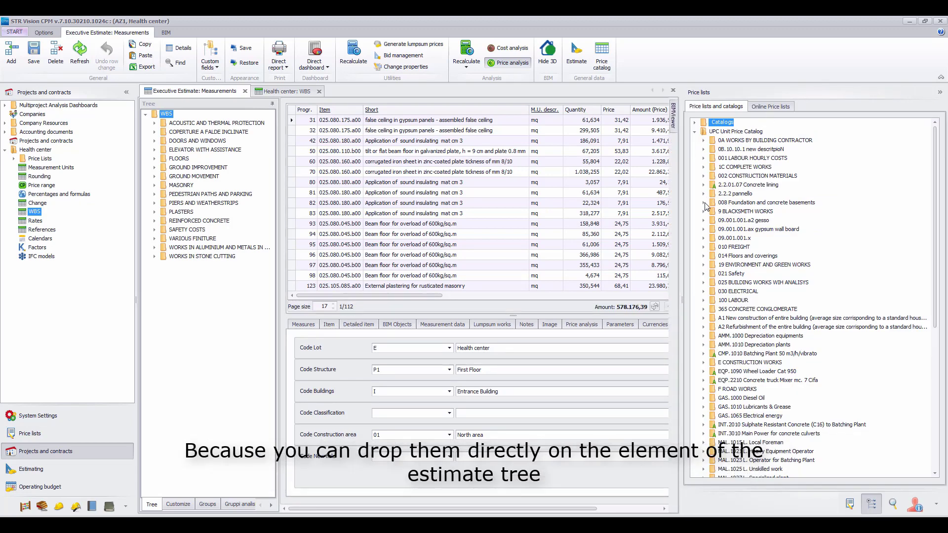
{"action": "left_click", "coordinate": [703, 202]}
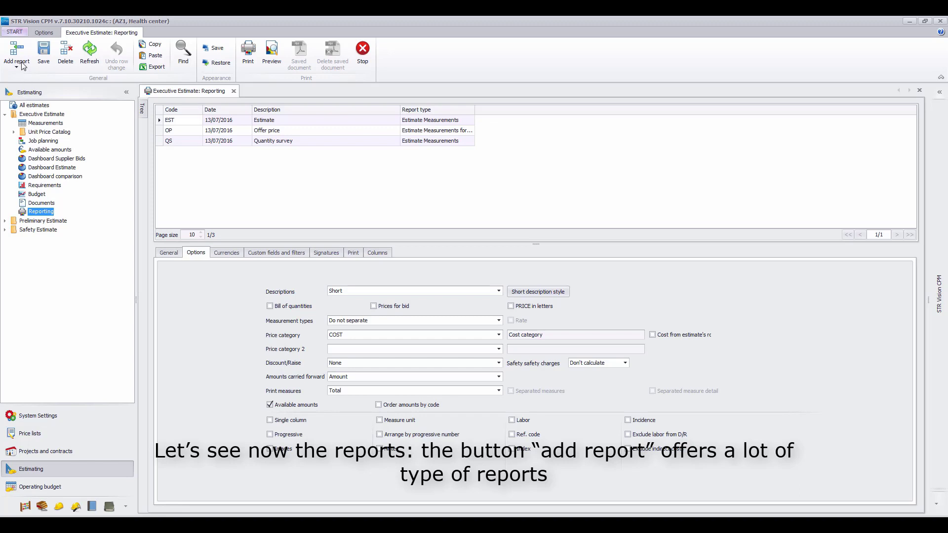
Review Add report and Descriptions choices, toggle Bill of quantities, then show Custom fields and filters
{"action": "left_click", "coordinate": [17, 55]}
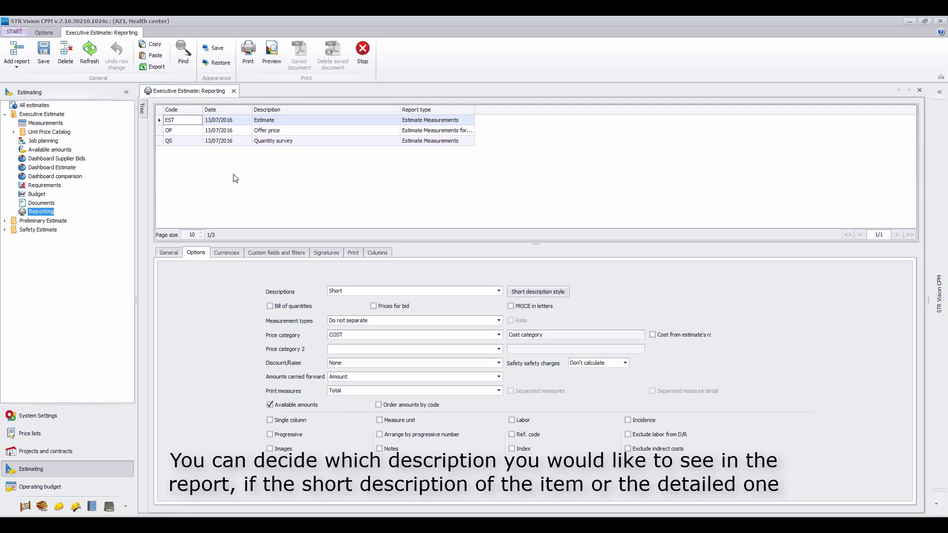
{"action": "left_click", "coordinate": [498, 290]}
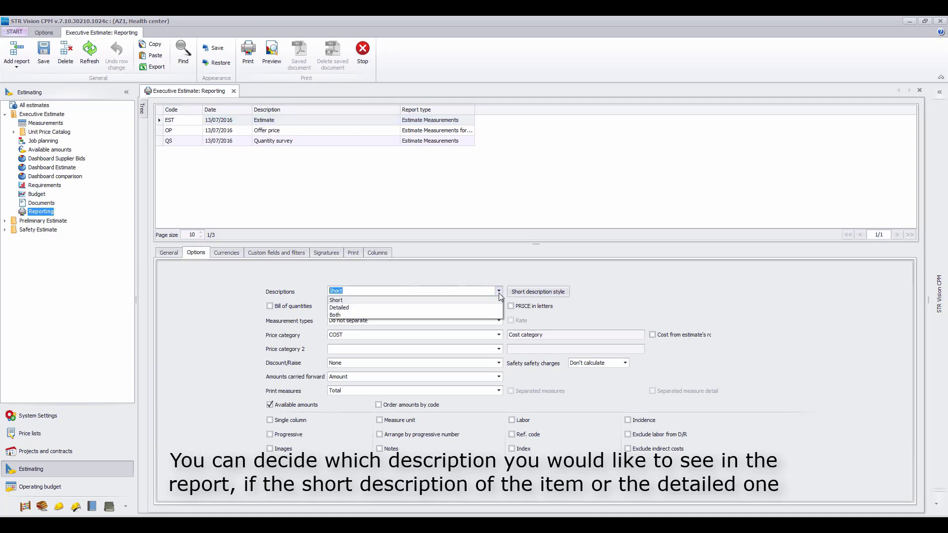
{"action": "mouse_move", "coordinate": [387, 311]}
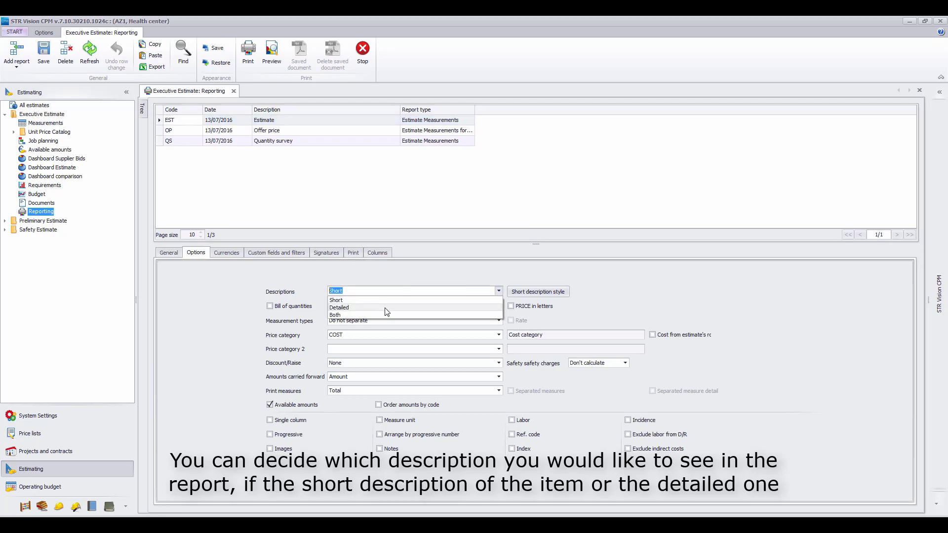
{"action": "mouse_move", "coordinate": [368, 316]}
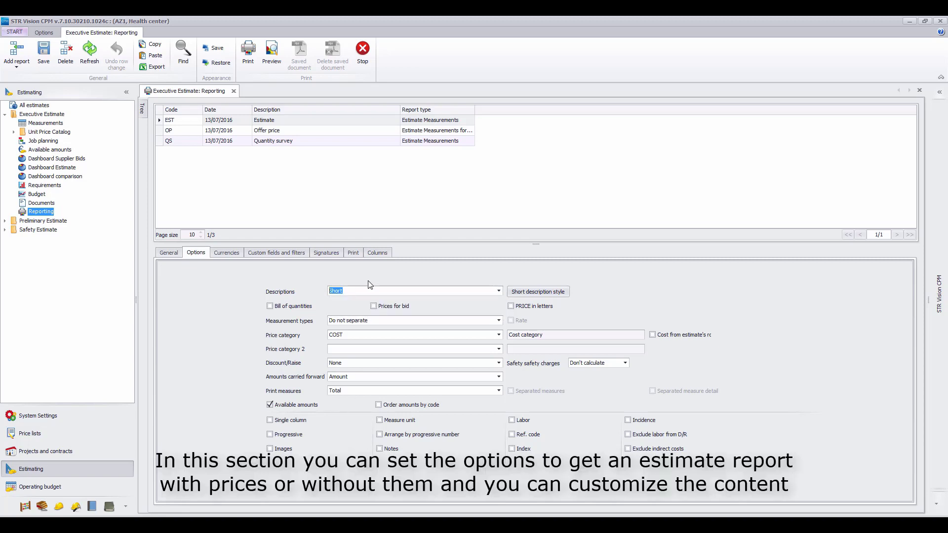
{"action": "mouse_move", "coordinate": [373, 277]}
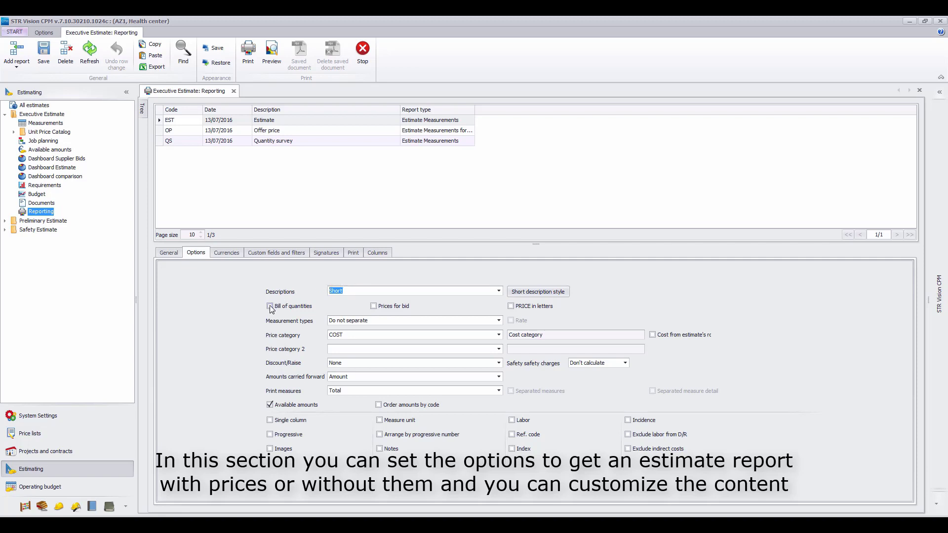
{"action": "left_click", "coordinate": [269, 306]}
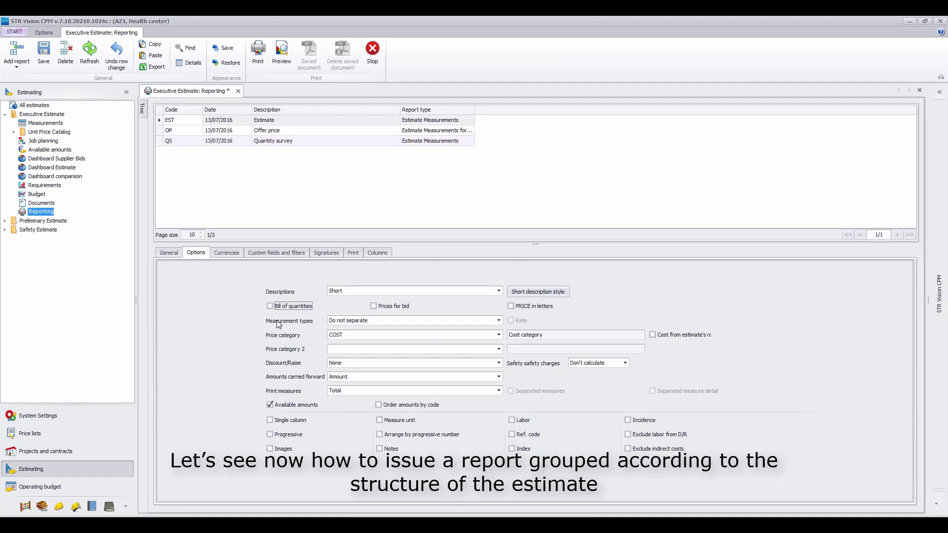
{"action": "mouse_move", "coordinate": [272, 277]}
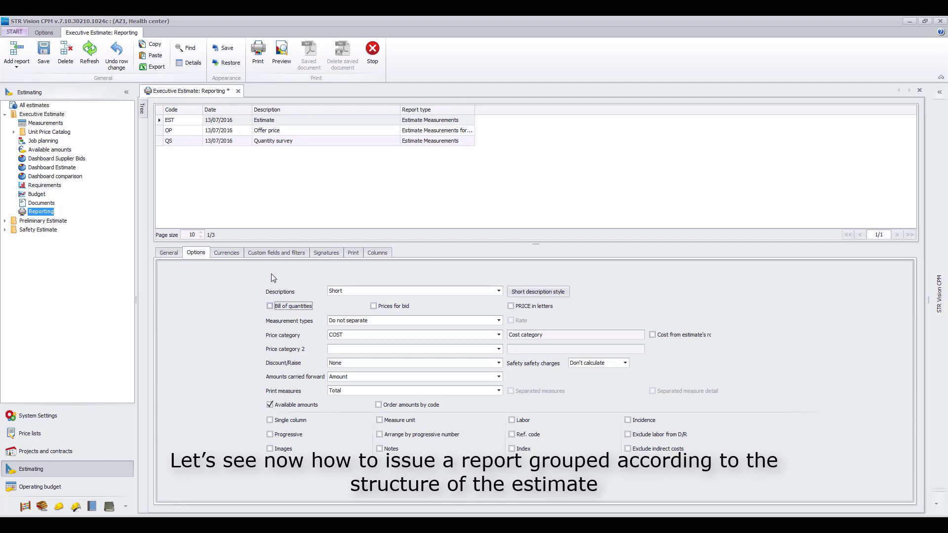
{"action": "left_click", "coordinate": [275, 253]}
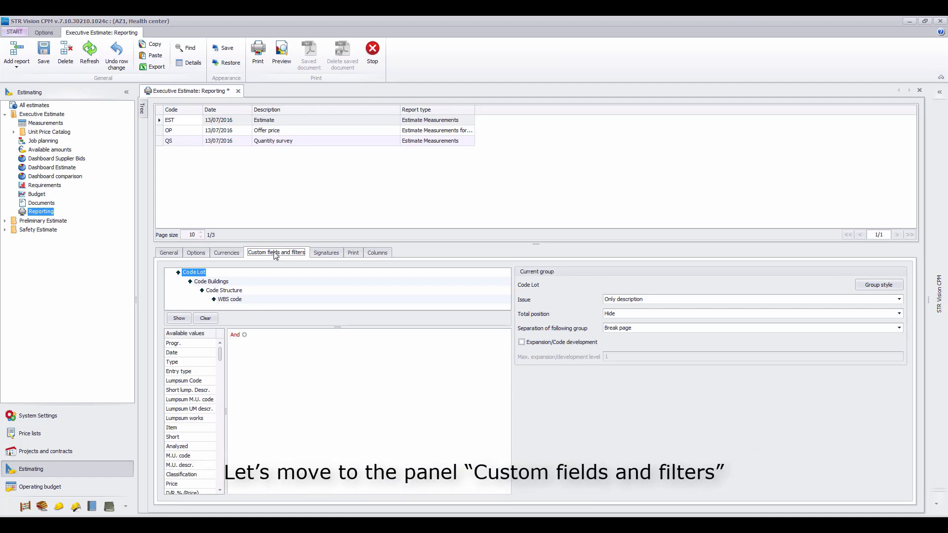
{"action": "mouse_move", "coordinate": [277, 260]}
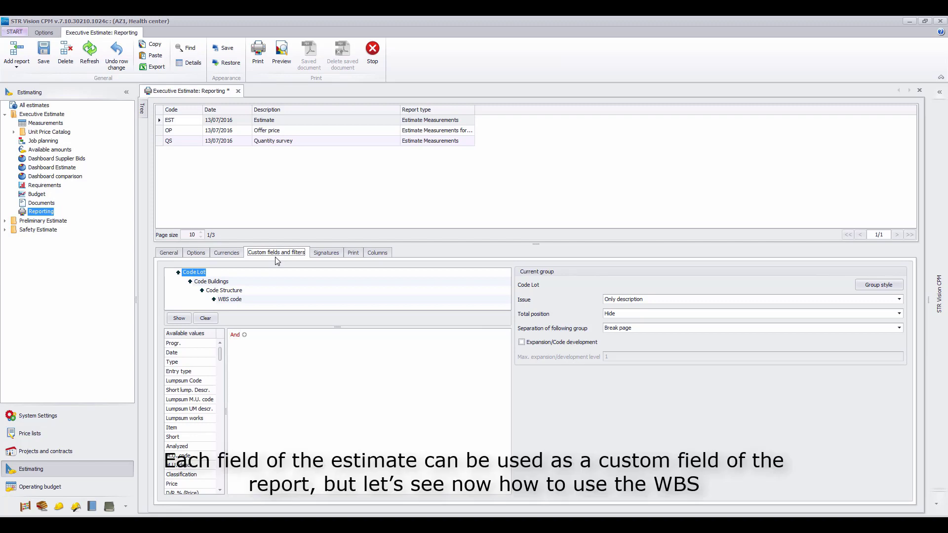
{"action": "mouse_move", "coordinate": [223, 356]}
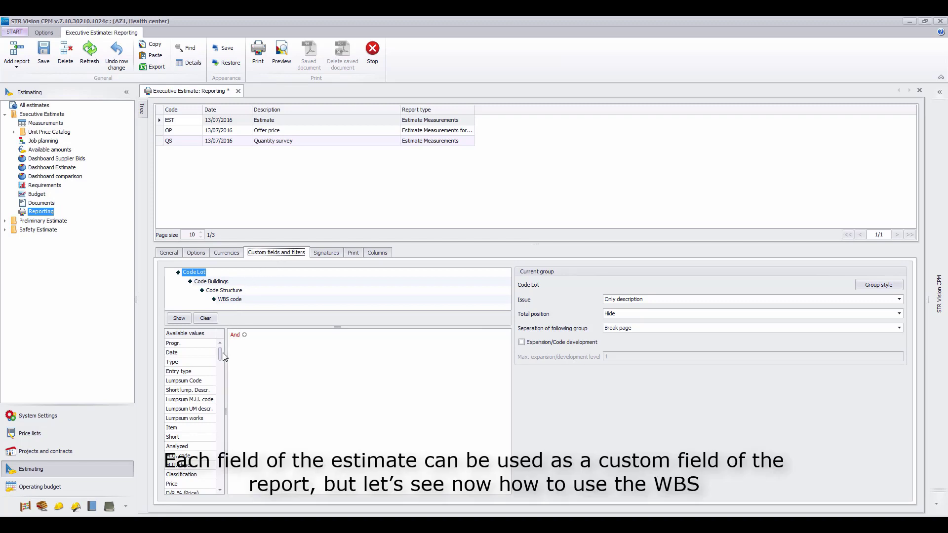
Clear the report's existing grouping levels so only WBS Descr. can be used
{"action": "scroll", "scroll_direction": "down", "scroll_amount": 3}
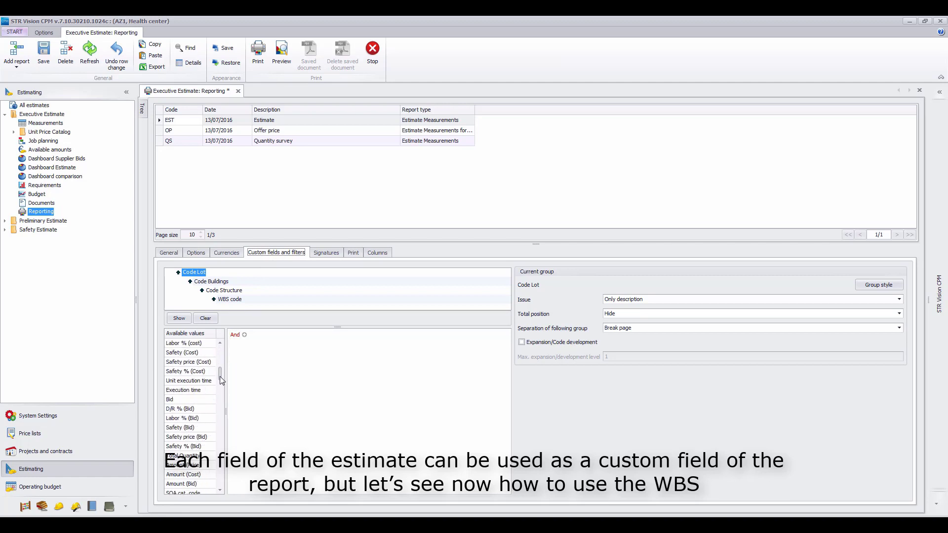
{"action": "scroll", "scroll_direction": "up", "scroll_amount": 3}
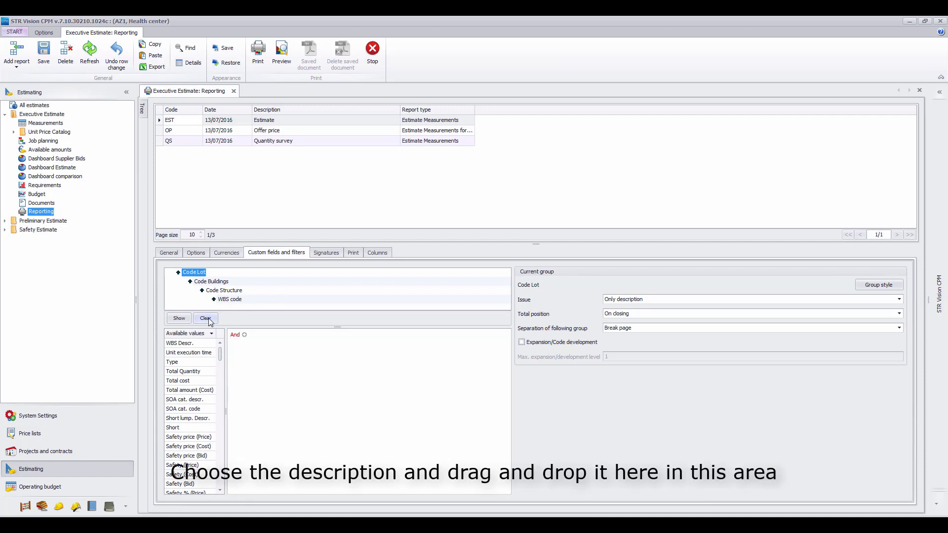
{"action": "left_click", "coordinate": [204, 317]}
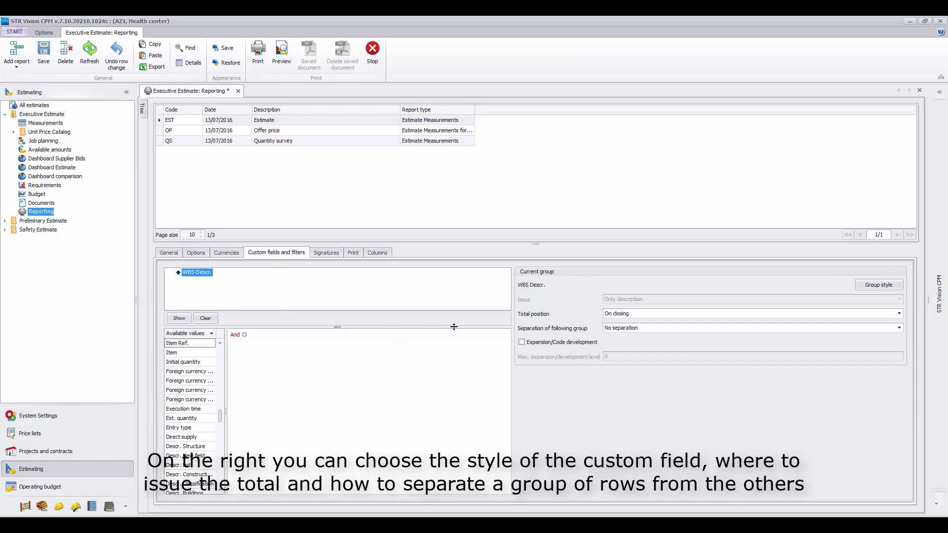
{"action": "mouse_move", "coordinate": [860, 288]}
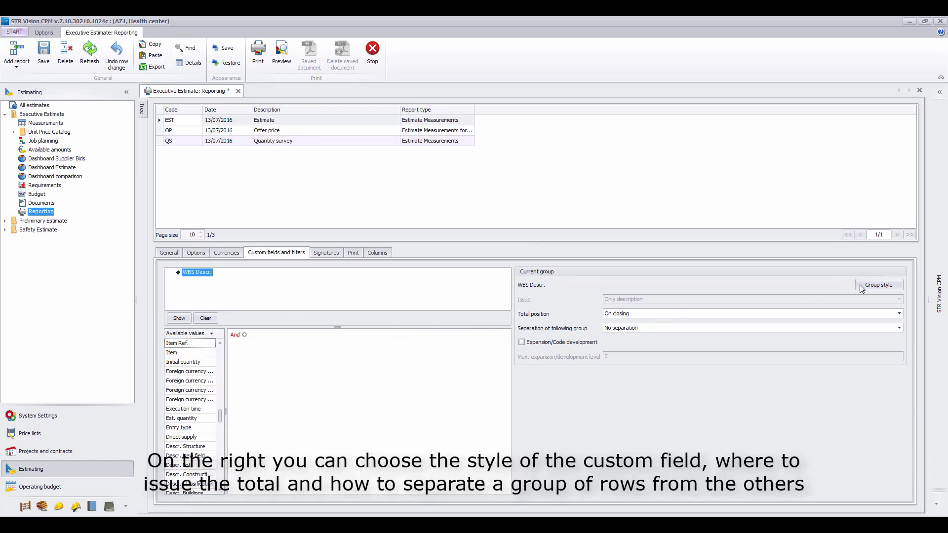
Set the WBS Descr. group style colour to Red and confirm it
{"action": "left_click", "coordinate": [878, 284]}
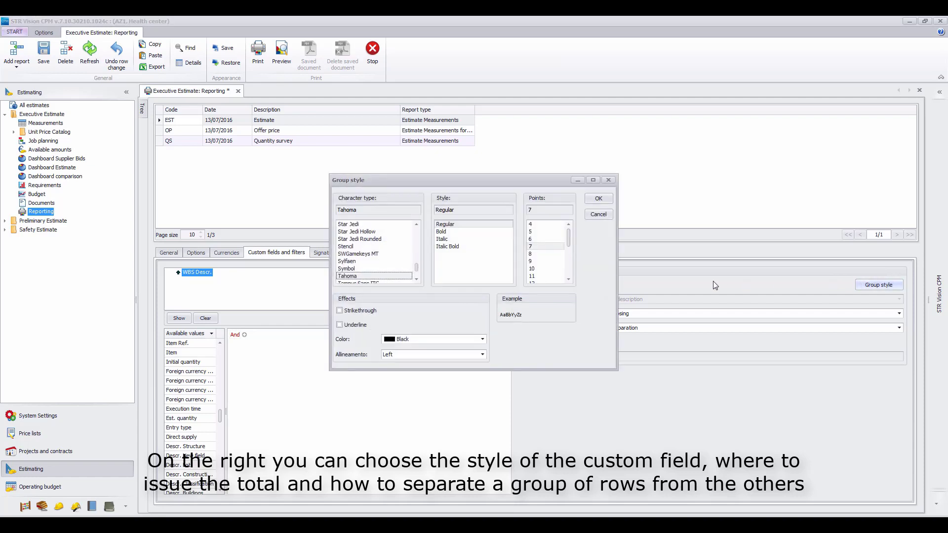
{"action": "left_click", "coordinate": [483, 339]}
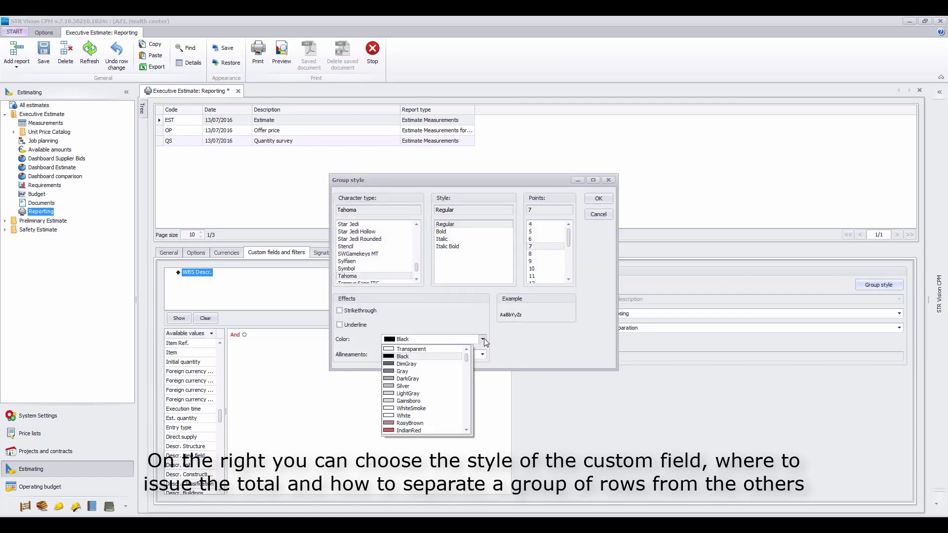
{"action": "scroll", "scroll_direction": "down", "scroll_amount": 3}
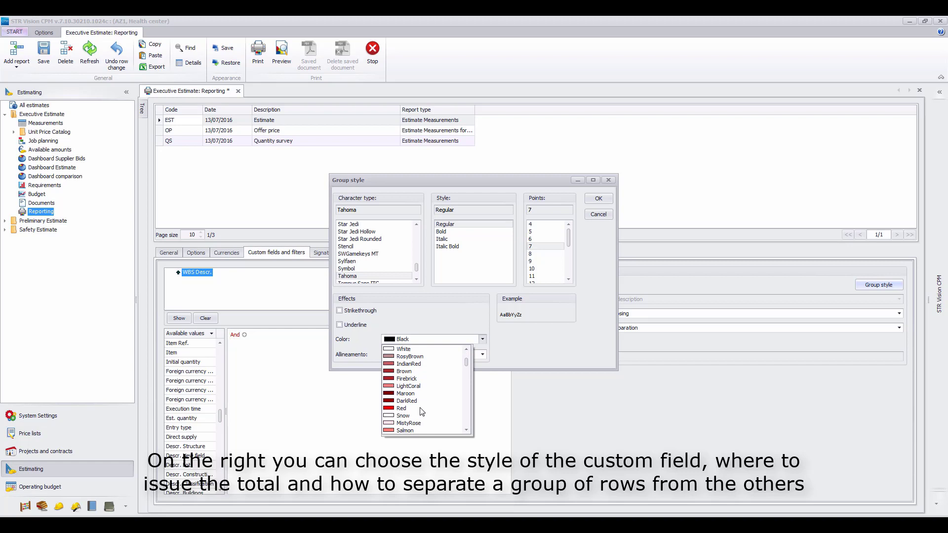
{"action": "left_click", "coordinate": [401, 408]}
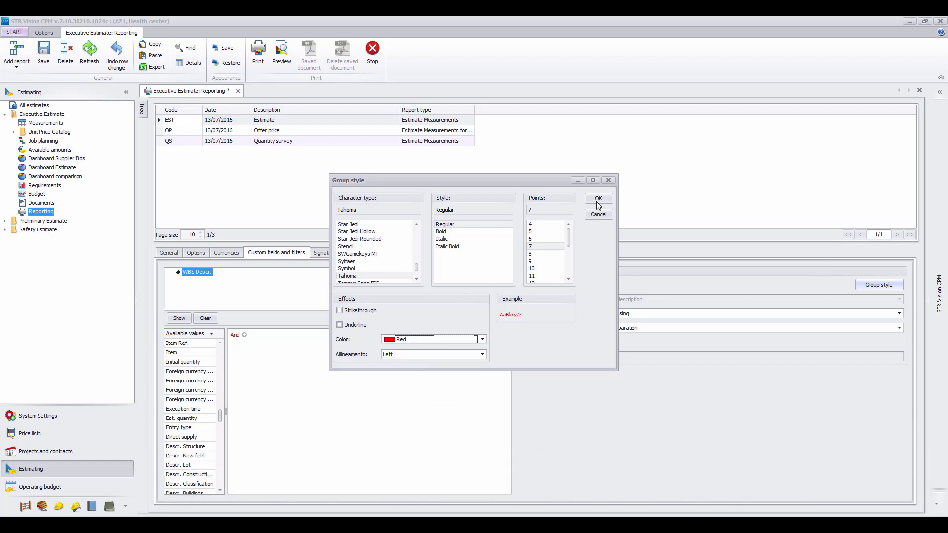
{"action": "left_click", "coordinate": [597, 199]}
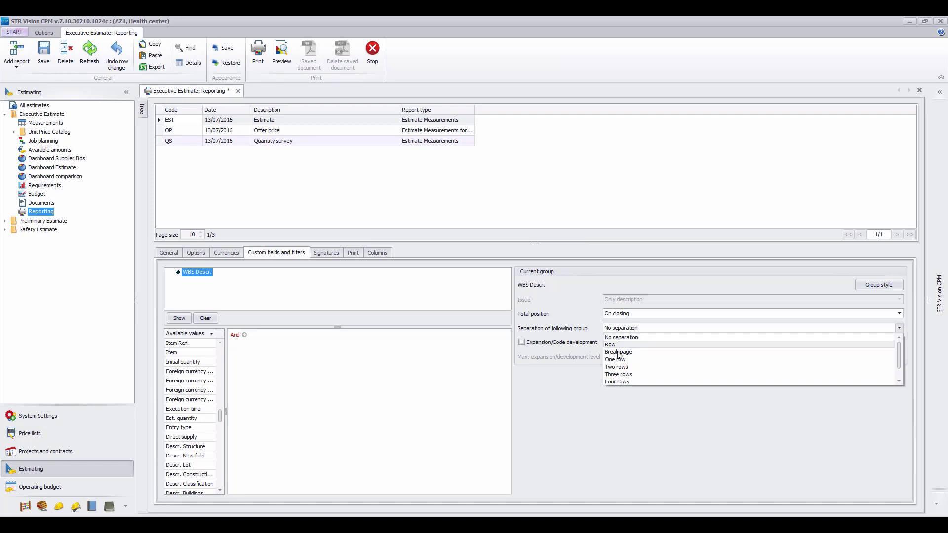
Separate following groups by one row and keep group totals On closing after trying On opening
{"action": "left_click", "coordinate": [614, 359]}
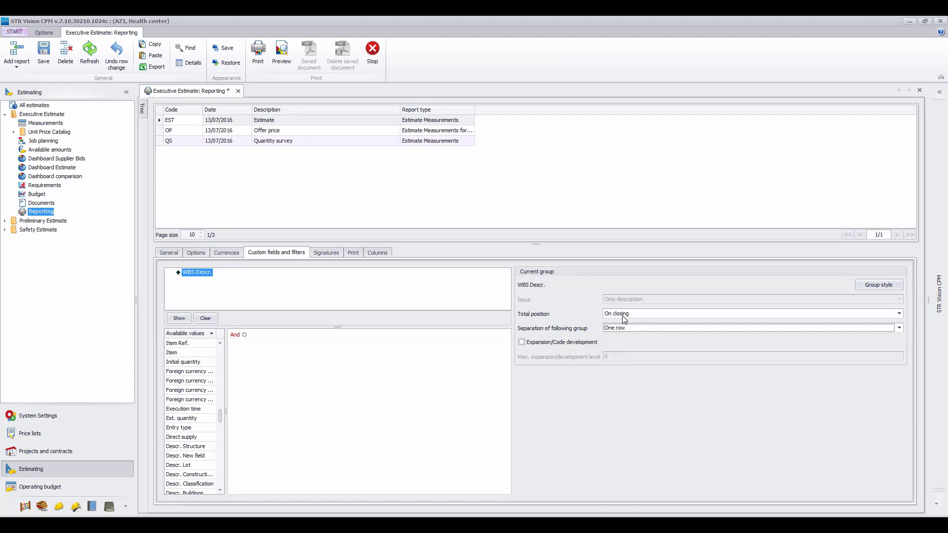
{"action": "left_click", "coordinate": [898, 313]}
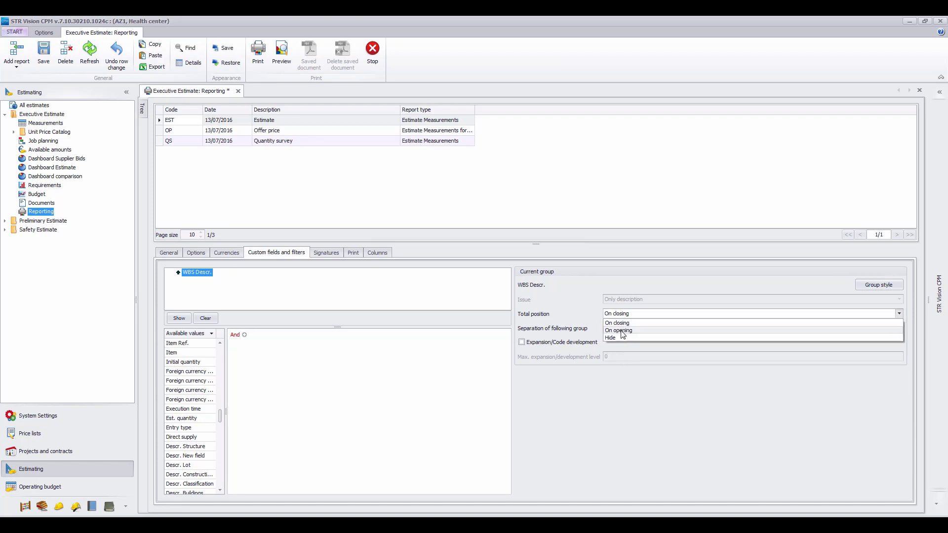
{"action": "left_click", "coordinate": [618, 330]}
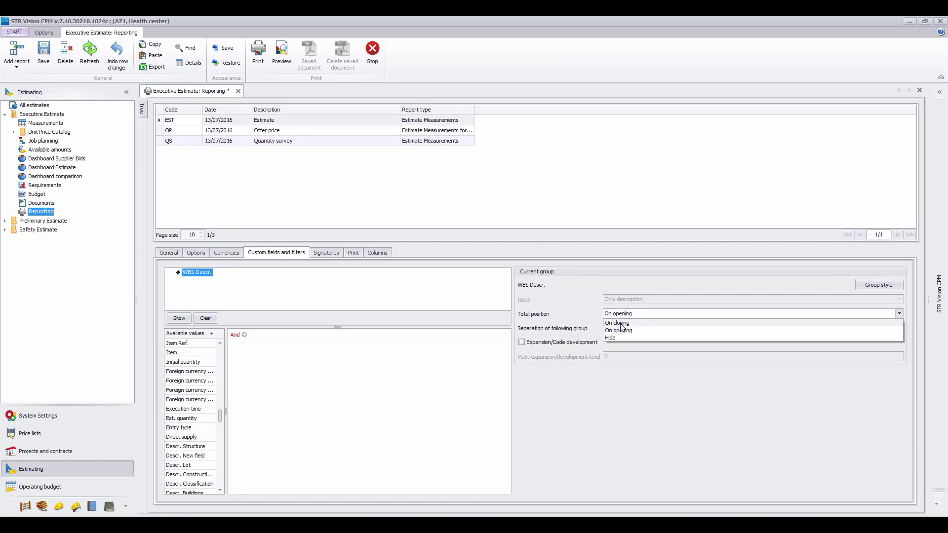
{"action": "left_click", "coordinate": [616, 322]}
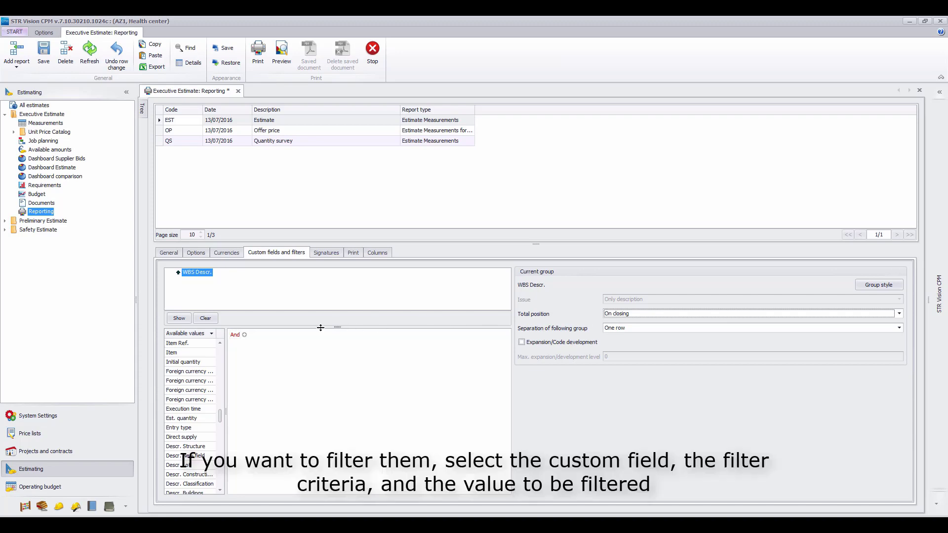
{"action": "mouse_move", "coordinate": [244, 336]}
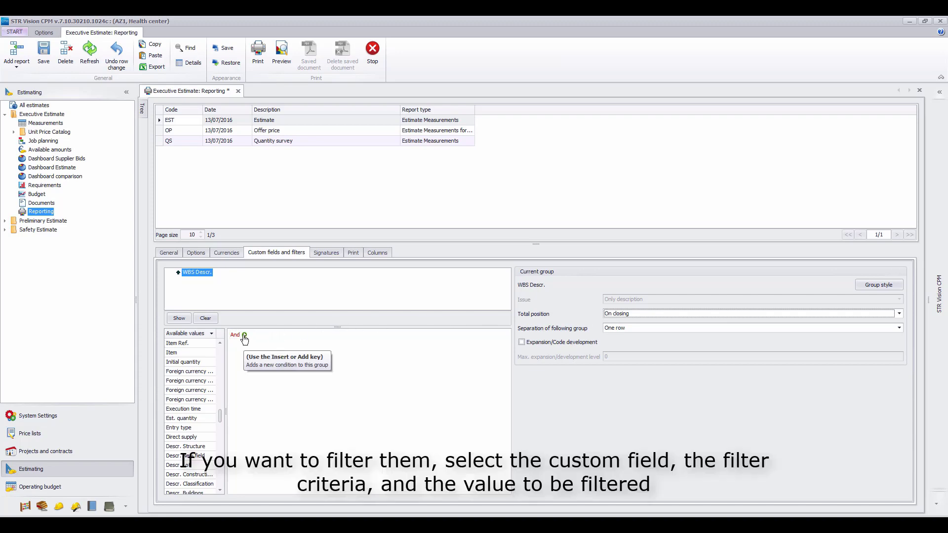
Add a filter condition: WBS code begins with 01.01
{"action": "left_click", "coordinate": [244, 334]}
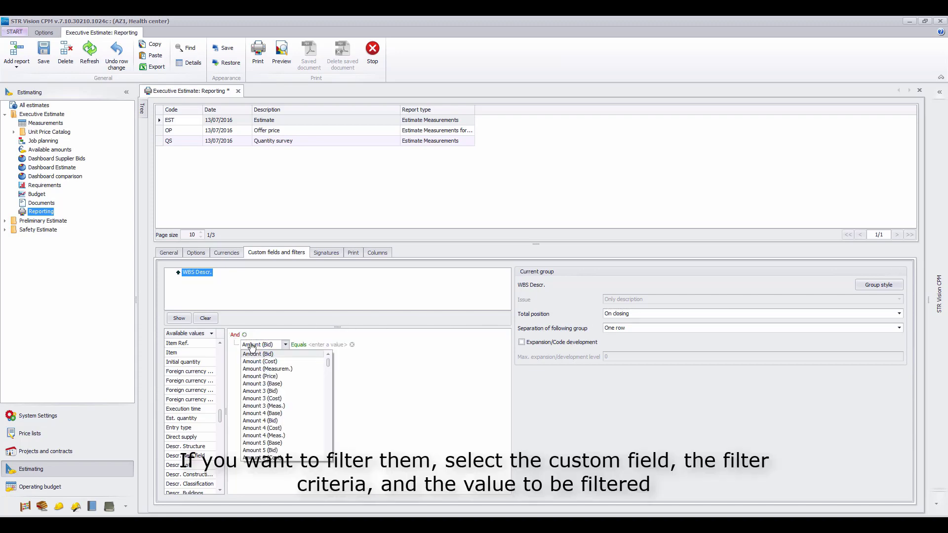
{"action": "scroll", "scroll_direction": "down", "scroll_amount": 3}
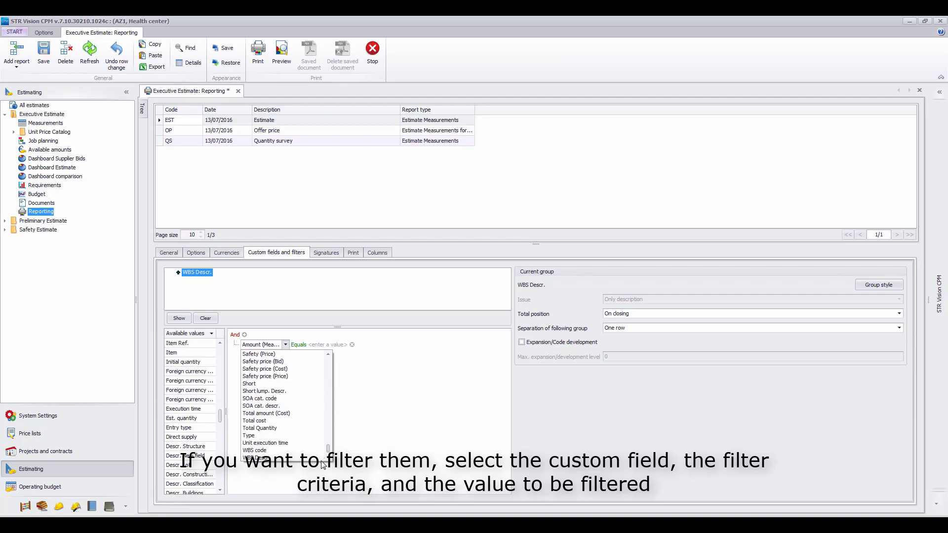
{"action": "left_click", "coordinate": [253, 450]}
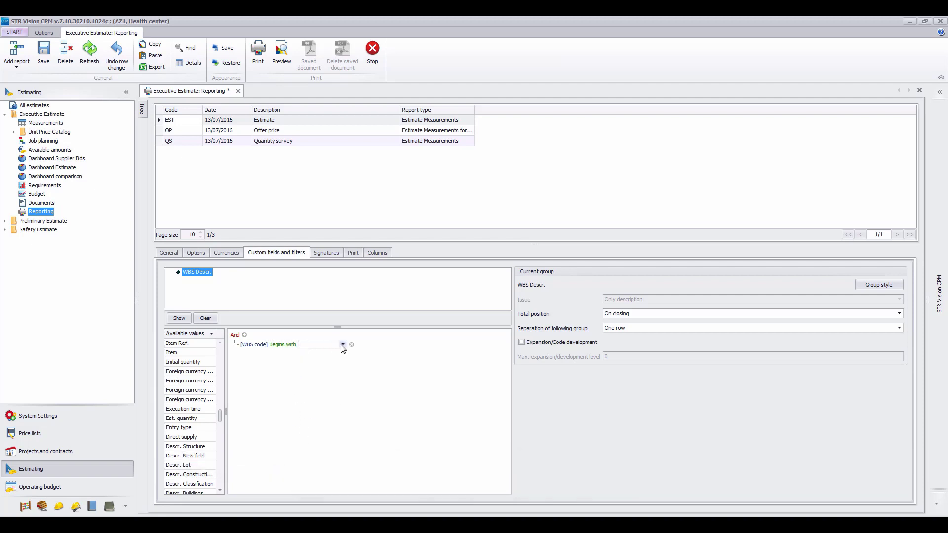
{"action": "left_click", "coordinate": [342, 344]}
{"action": "type", "text": "01.01"}
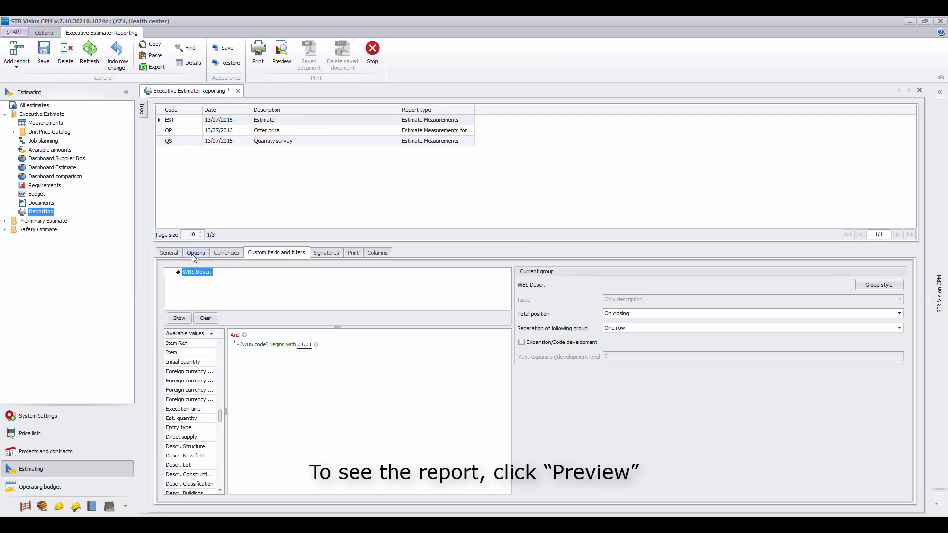
Preview the filtered Estimate report and scroll through its foundation items and carried-forward total
{"action": "left_click", "coordinate": [195, 252]}
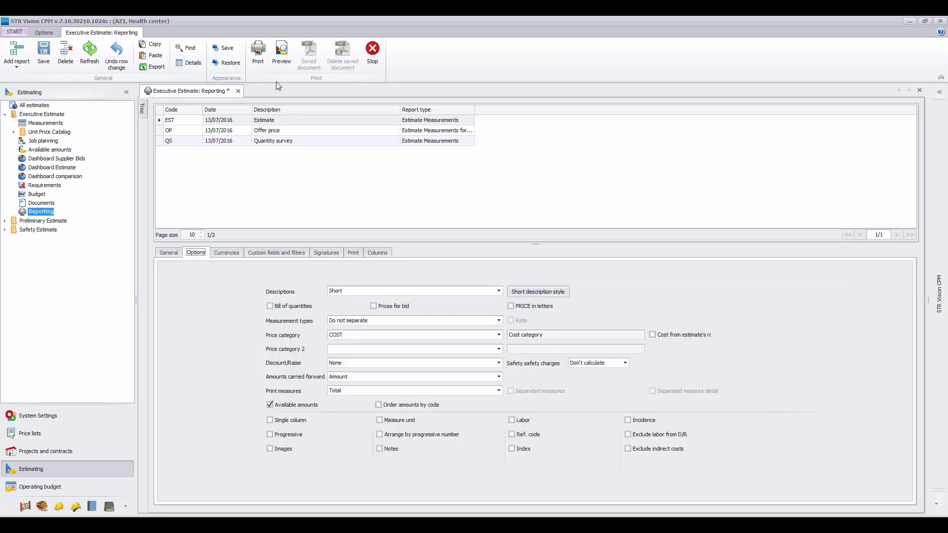
{"action": "left_click", "coordinate": [280, 51]}
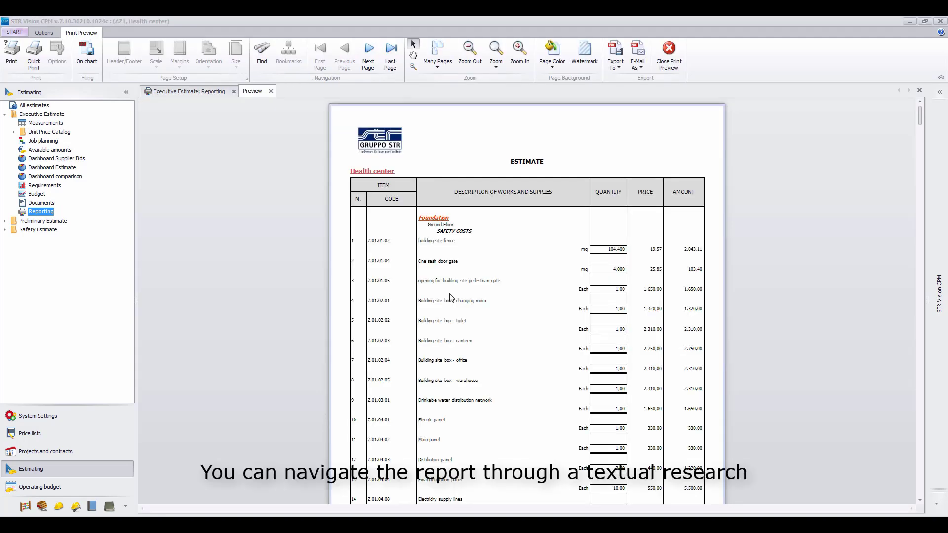
{"action": "scroll", "scroll_direction": "down", "scroll_amount": 3}
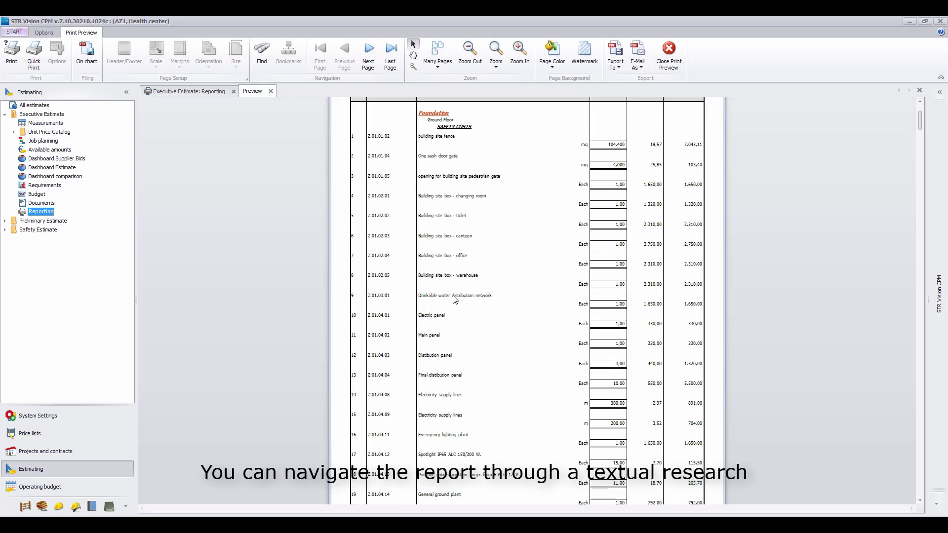
{"action": "scroll", "scroll_direction": "down", "scroll_amount": 3}
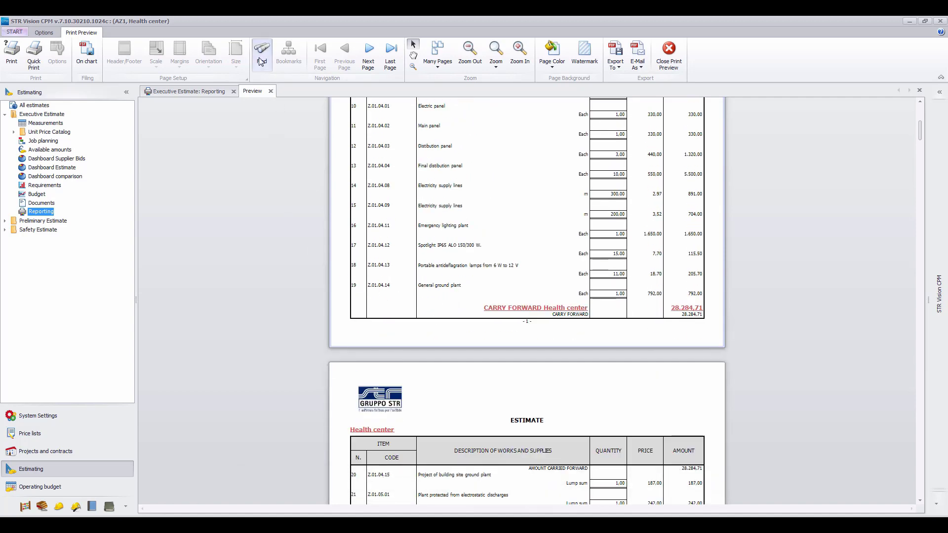
Search the preview for 'REINFORCED CONCRETE' and step through its matches to page two
{"action": "left_click", "coordinate": [262, 54]}
{"action": "type", "text": "REINFORCED CONCRETE"}
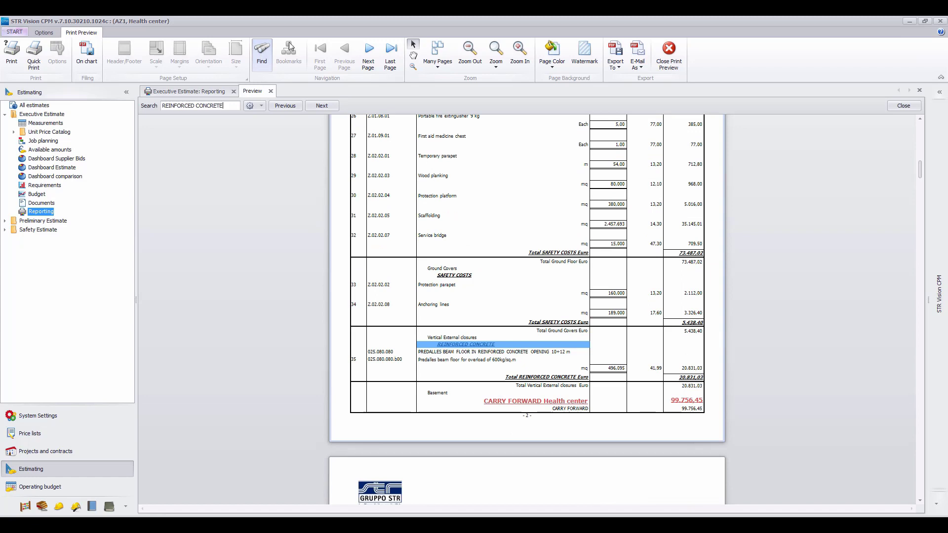
{"action": "left_click", "coordinate": [321, 106]}
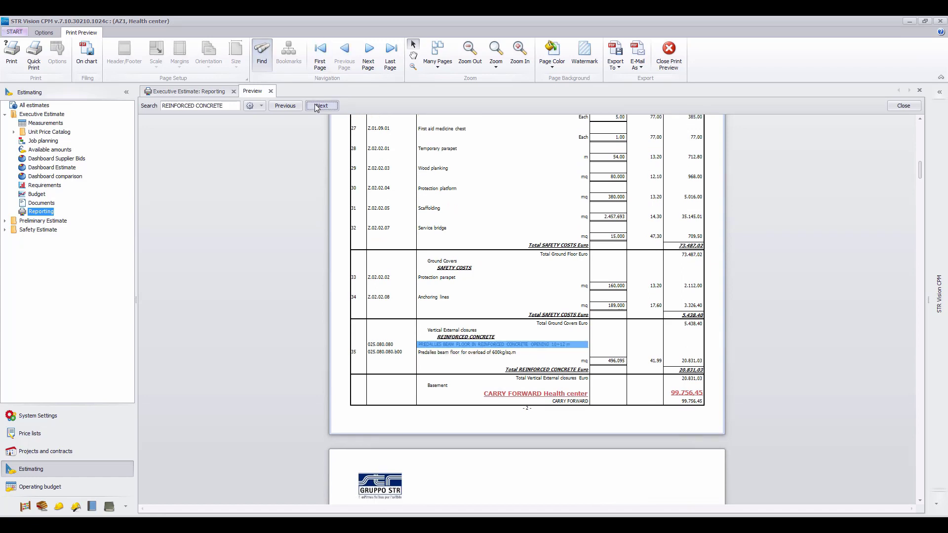
{"action": "left_click", "coordinate": [321, 106]}
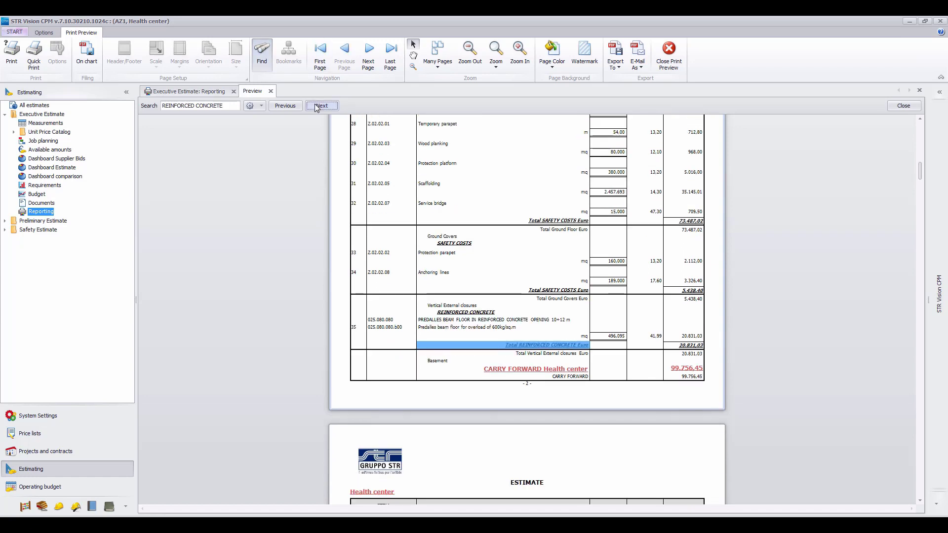
{"action": "left_click", "coordinate": [47, 123]}
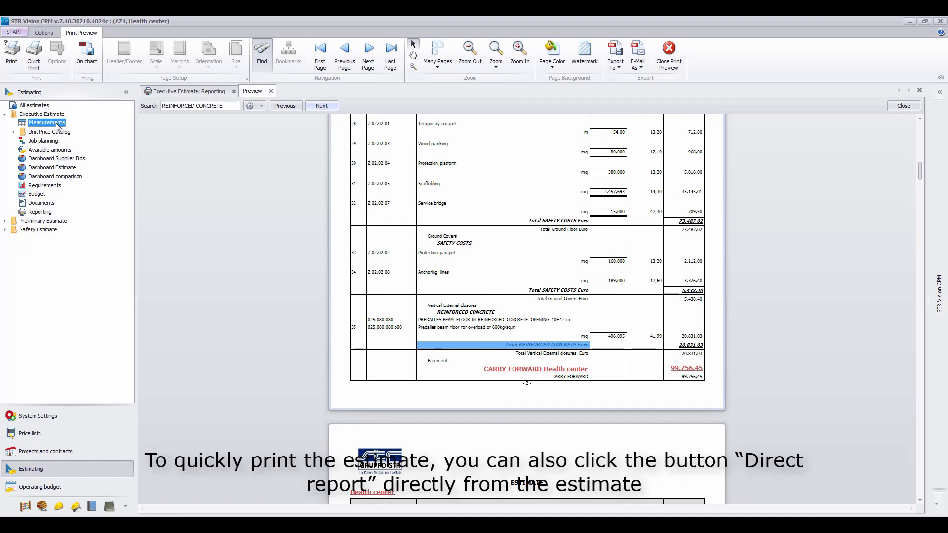
From the estimate Measurements, start a Direct report using the saved EST Estimate table
{"action": "left_click", "coordinate": [46, 122]}
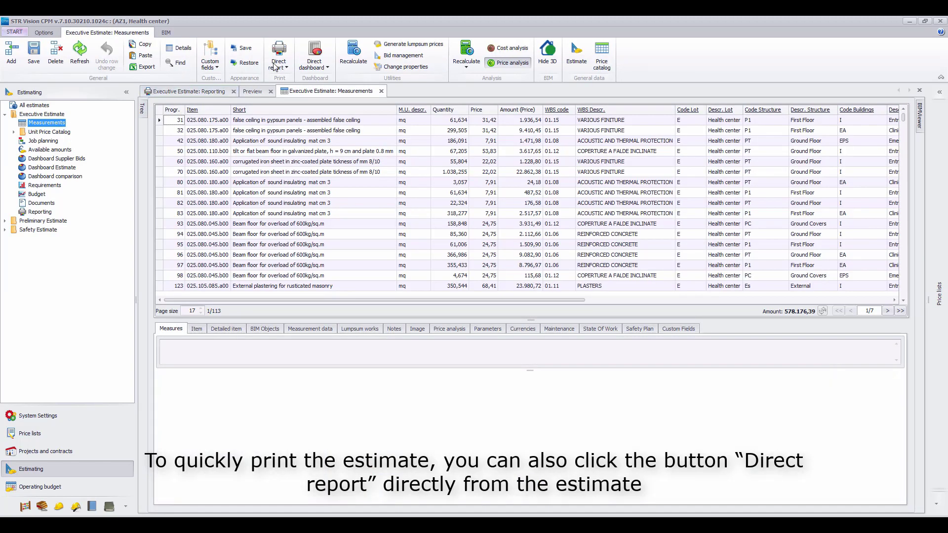
{"action": "left_click", "coordinate": [278, 54]}
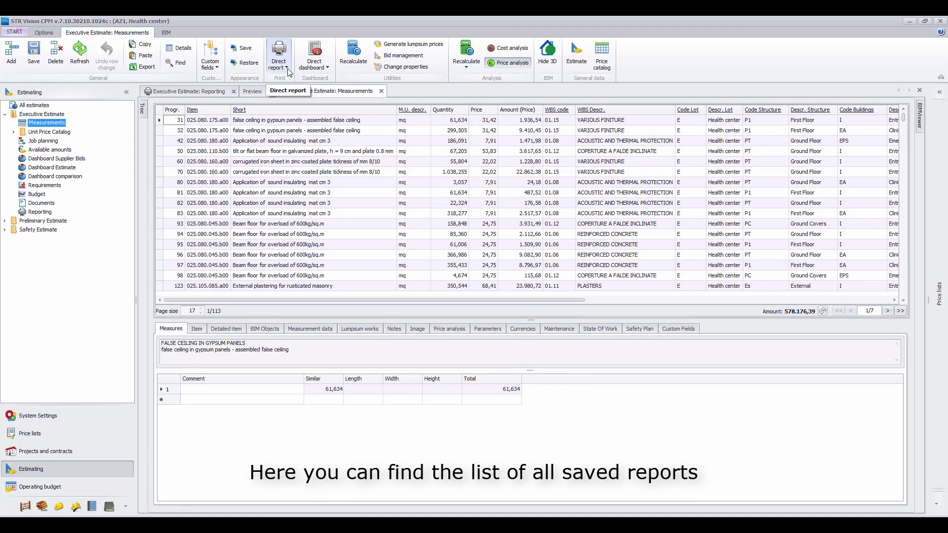
{"action": "left_click", "coordinate": [279, 51]}
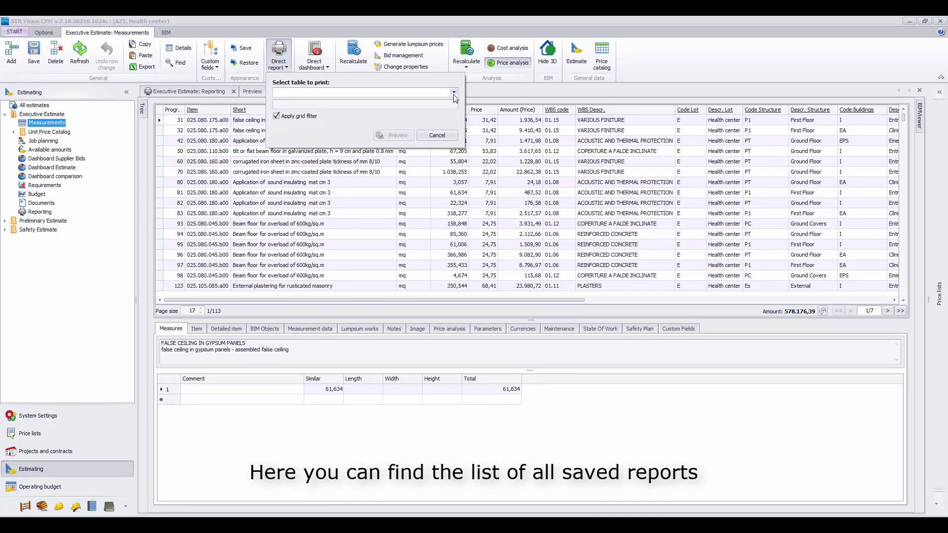
{"action": "left_click", "coordinate": [453, 93]}
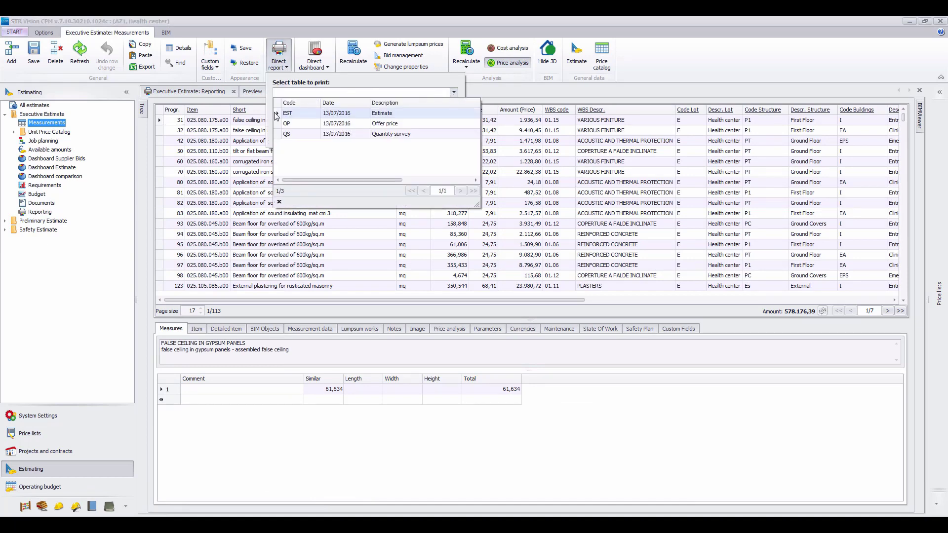
{"action": "left_click", "coordinate": [287, 113]}
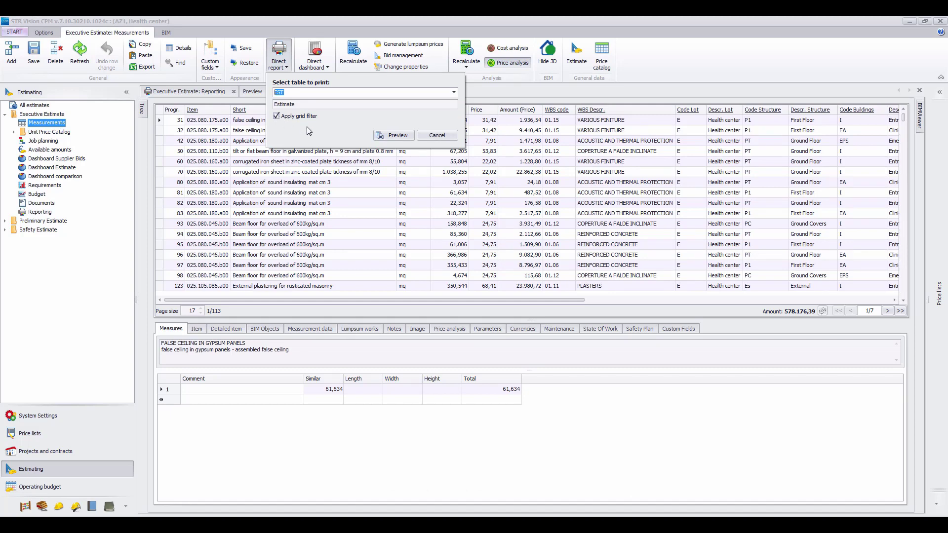